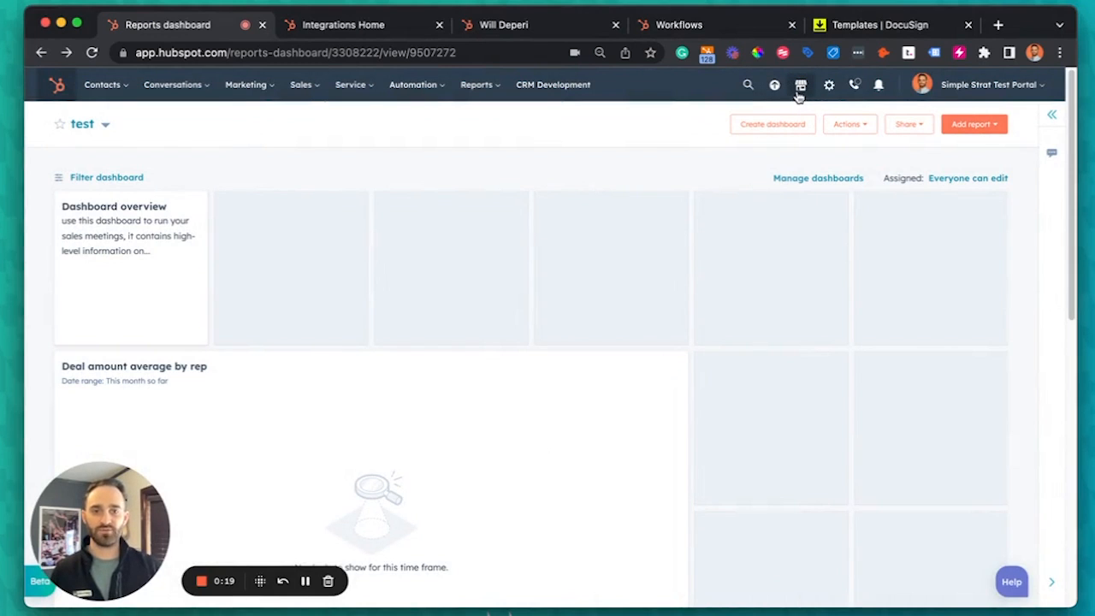
Open the connected DocuSign app's settings page in HubSpot's integration settings.
left_click(801, 85)
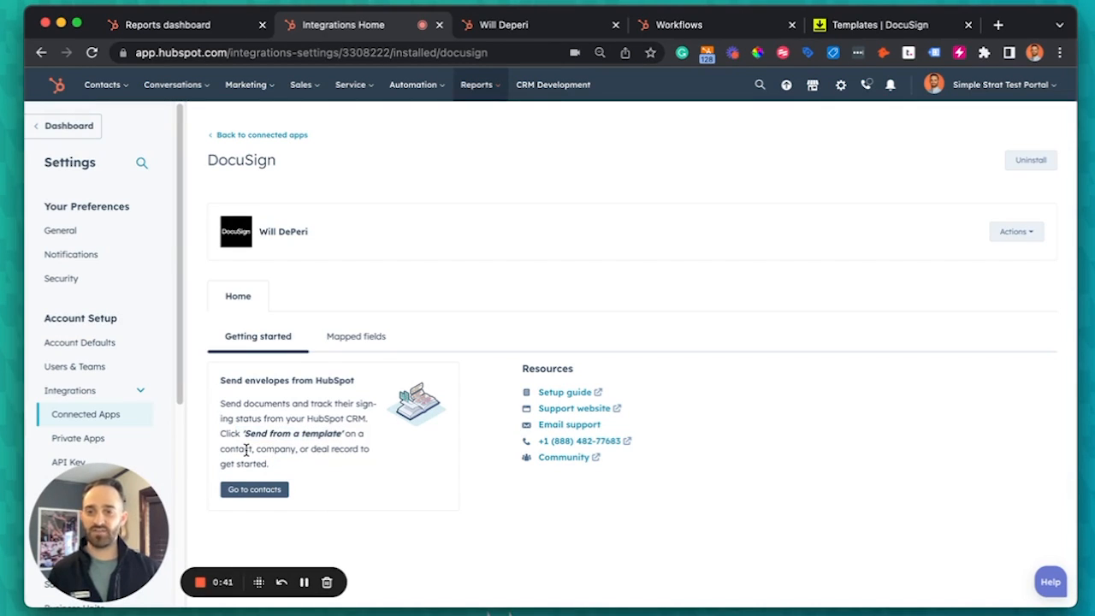
mouse_move(325, 449)
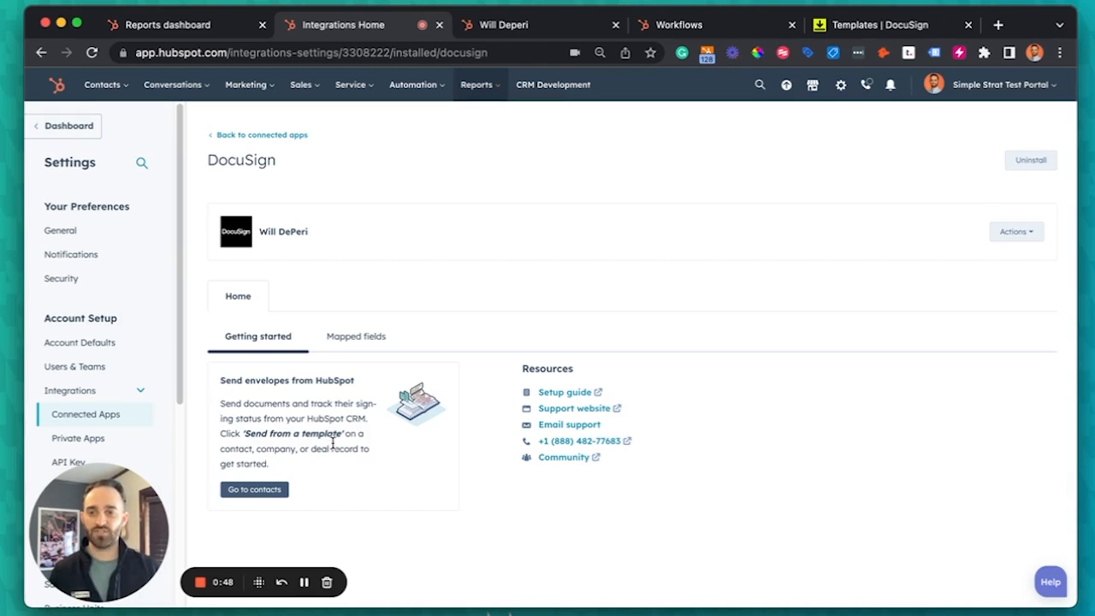
Create a new template 'Sample Envelope' with Sample Legal Document.docx and a 'Signer' recipient role.
left_click(873, 24)
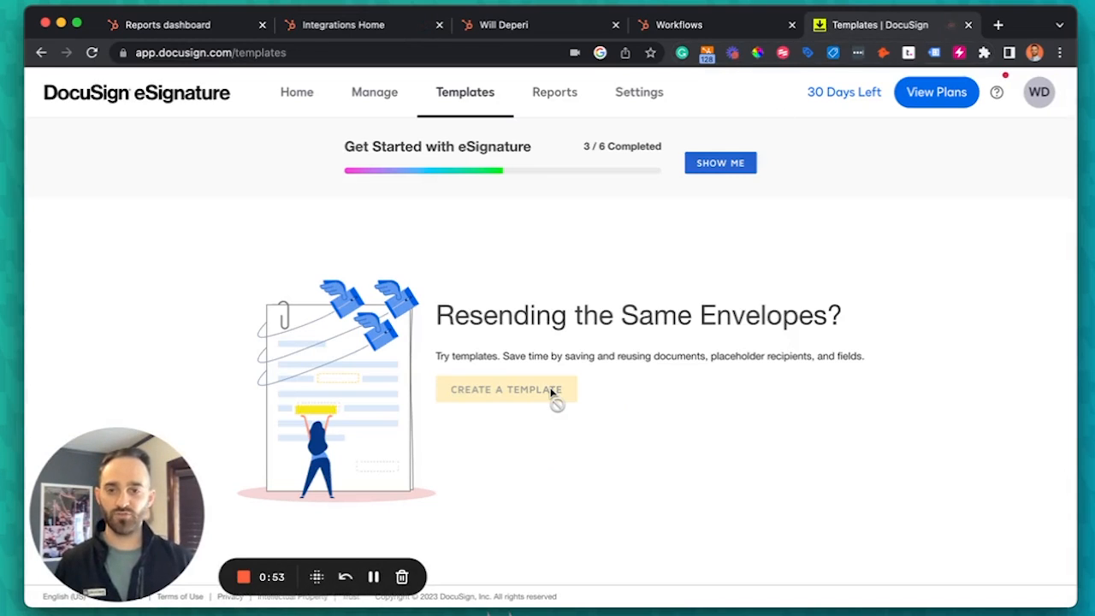
left_click(507, 390)
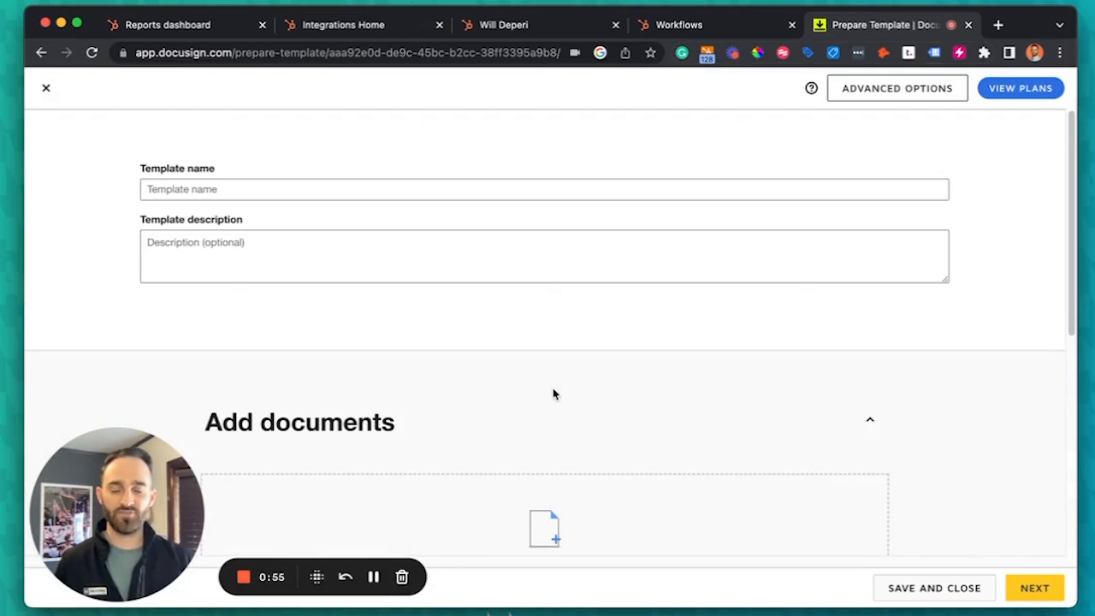
mouse_move(329, 301)
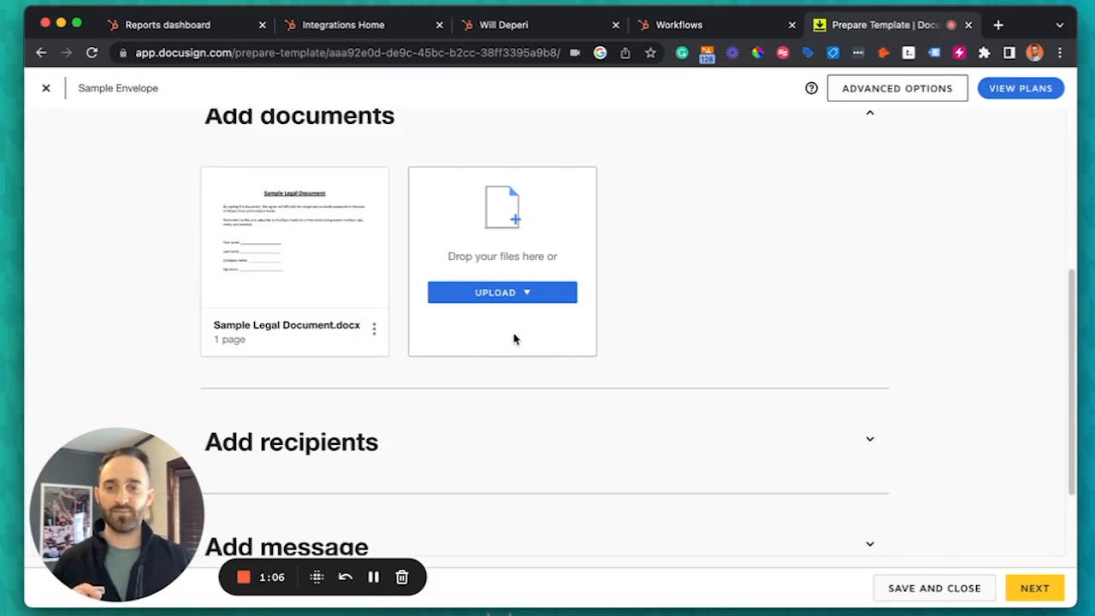
mouse_move(626, 342)
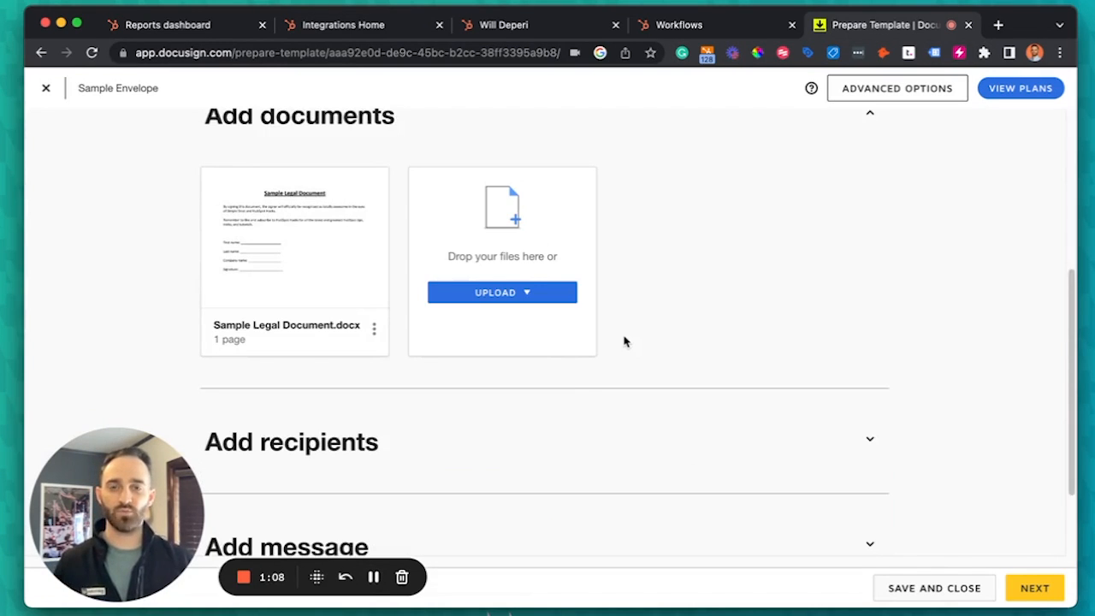
mouse_move(613, 439)
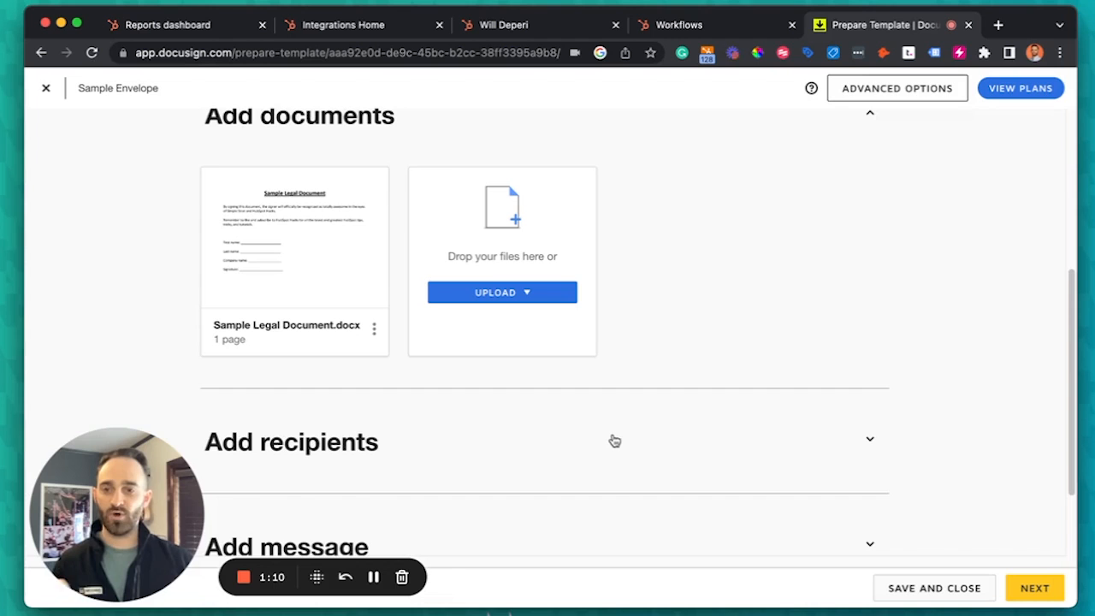
left_click(615, 442)
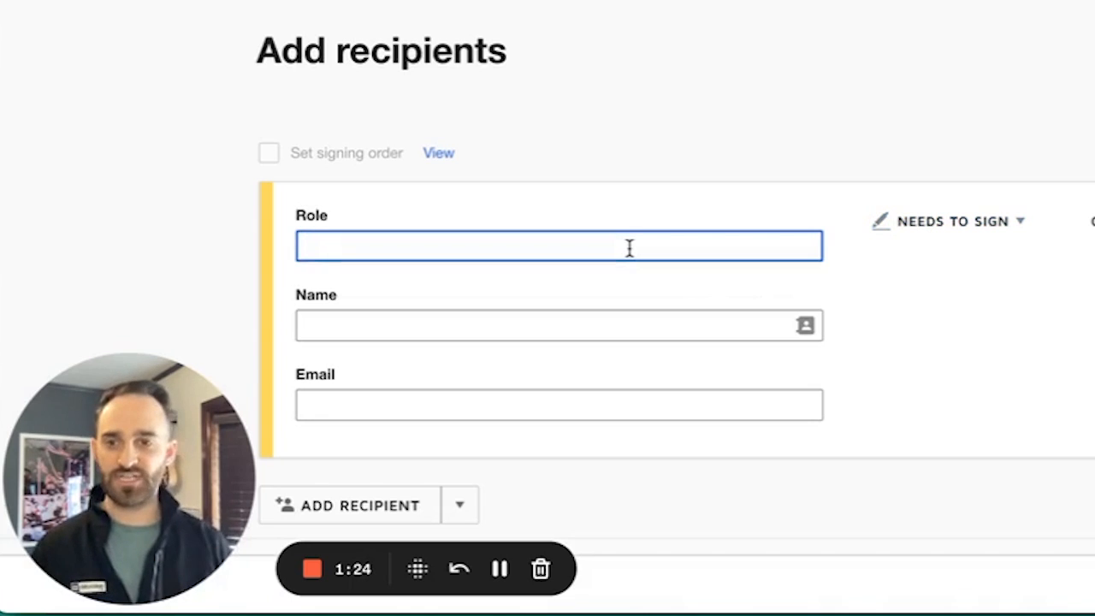
type("Signer")
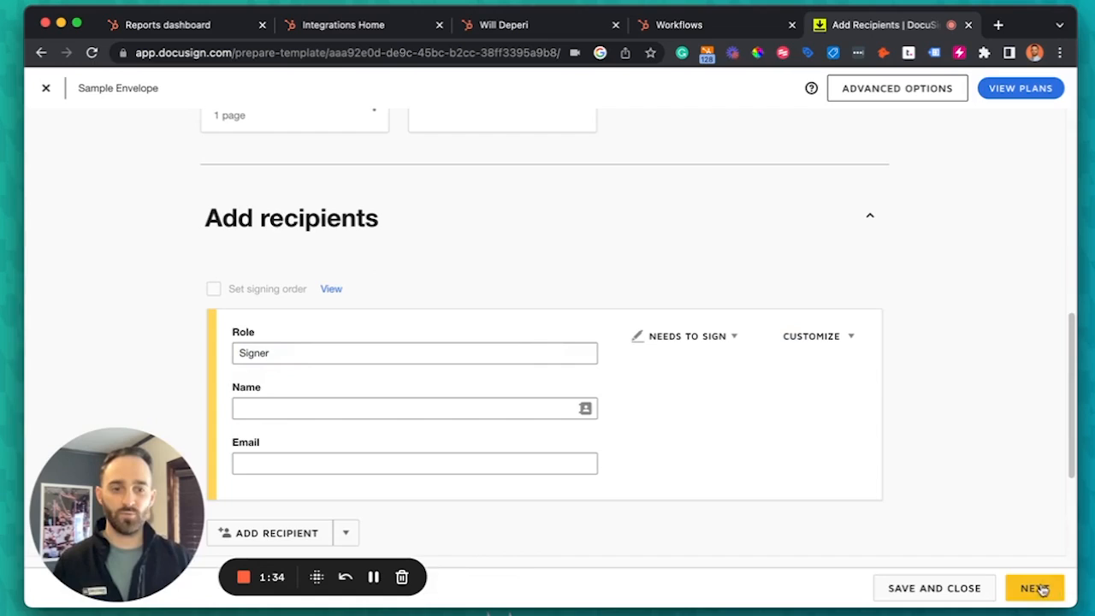
Place Text fields on the name lines and a Company field on the company name line.
left_click(1042, 589)
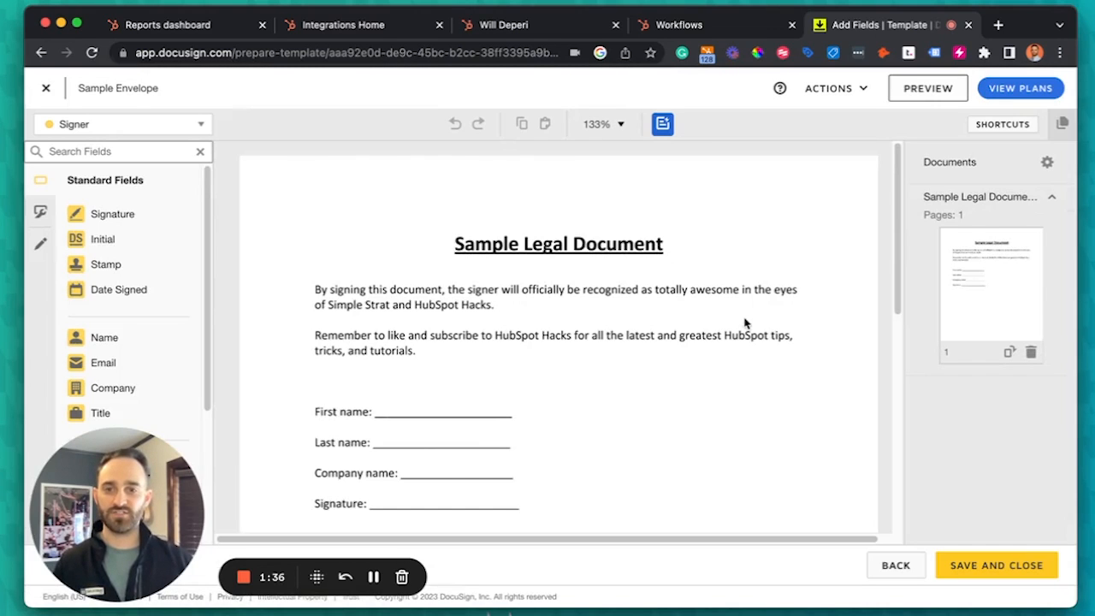
mouse_move(612, 284)
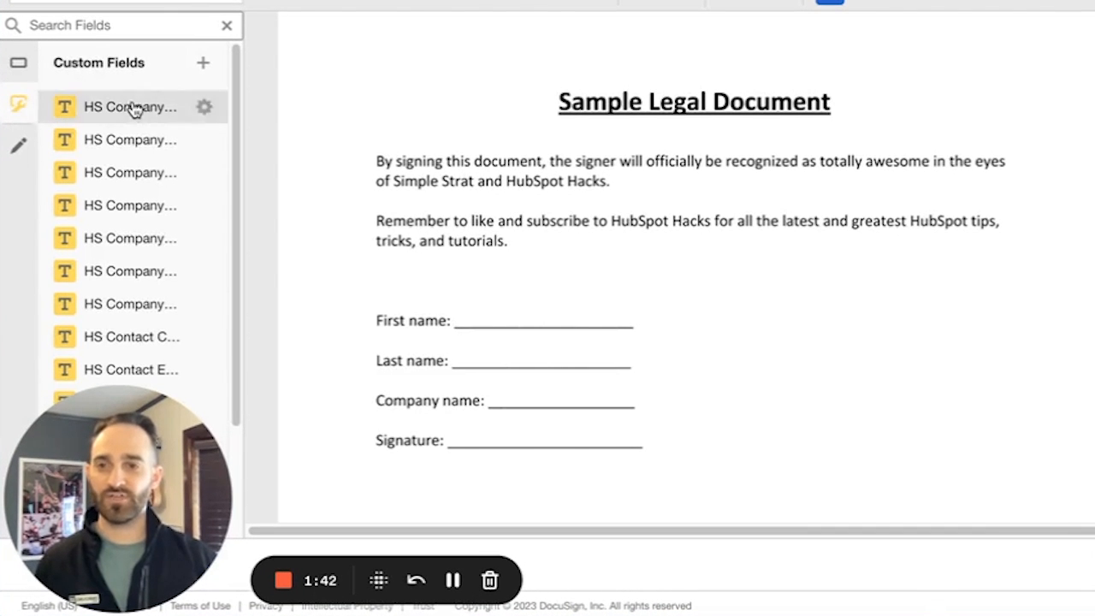
mouse_move(147, 94)
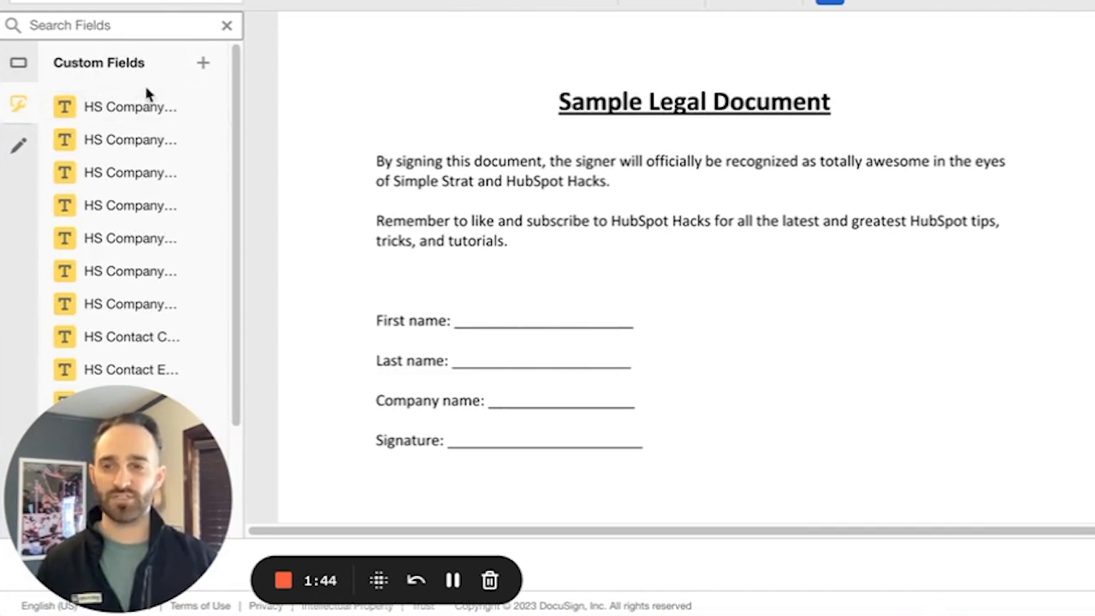
mouse_move(233, 120)
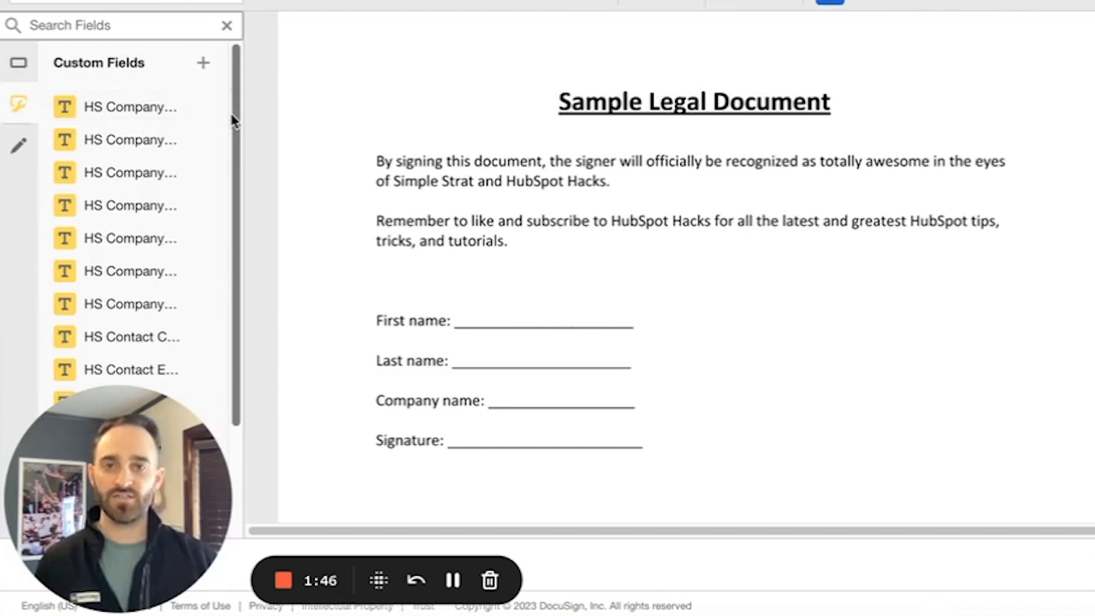
scroll("down", 3)
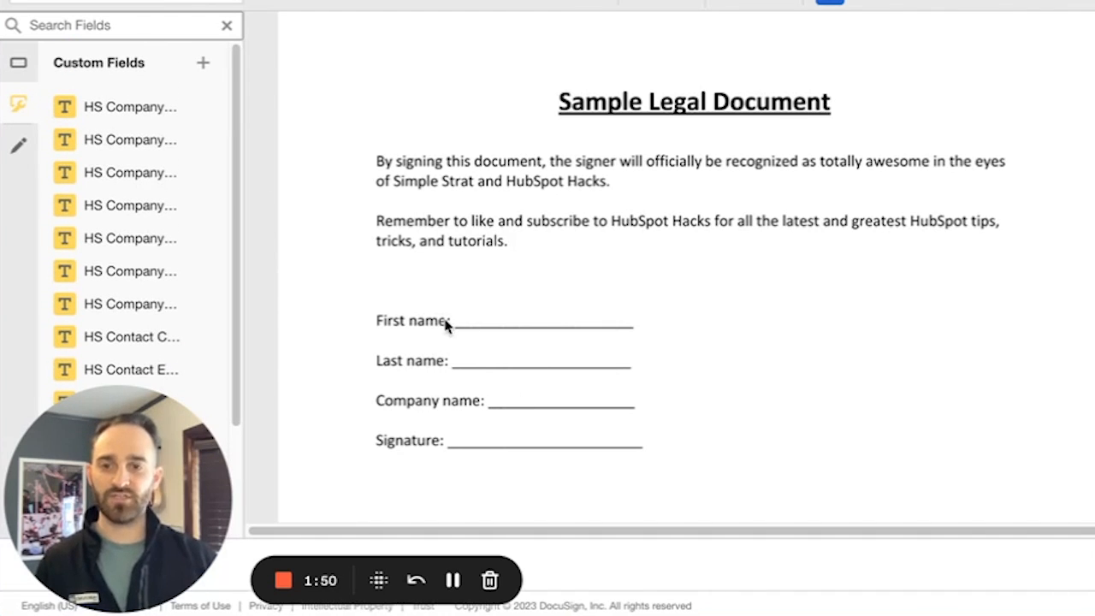
mouse_move(455, 421)
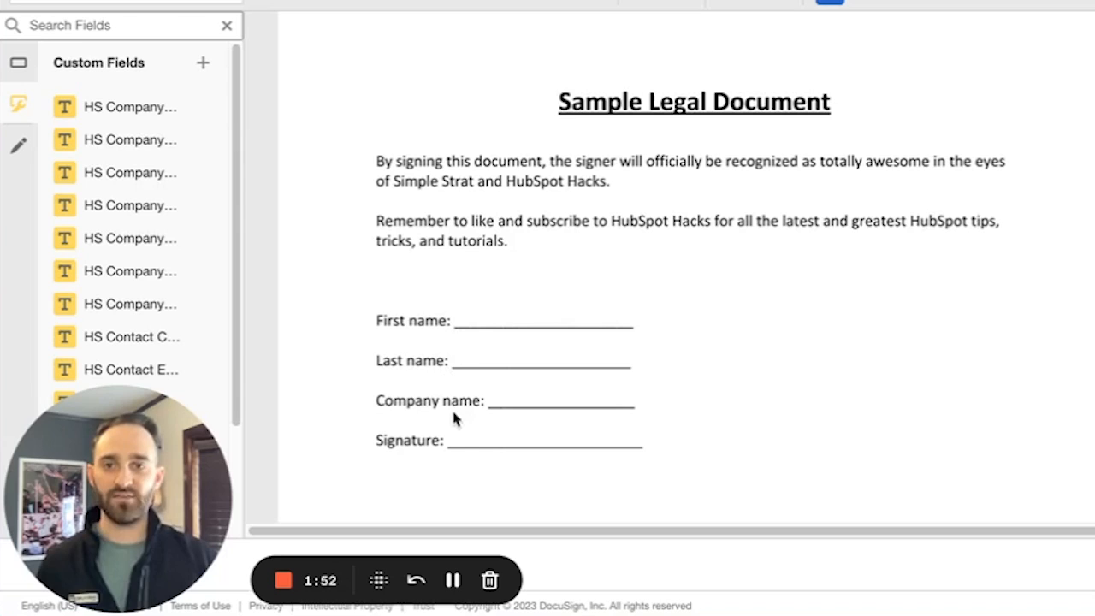
mouse_move(455, 442)
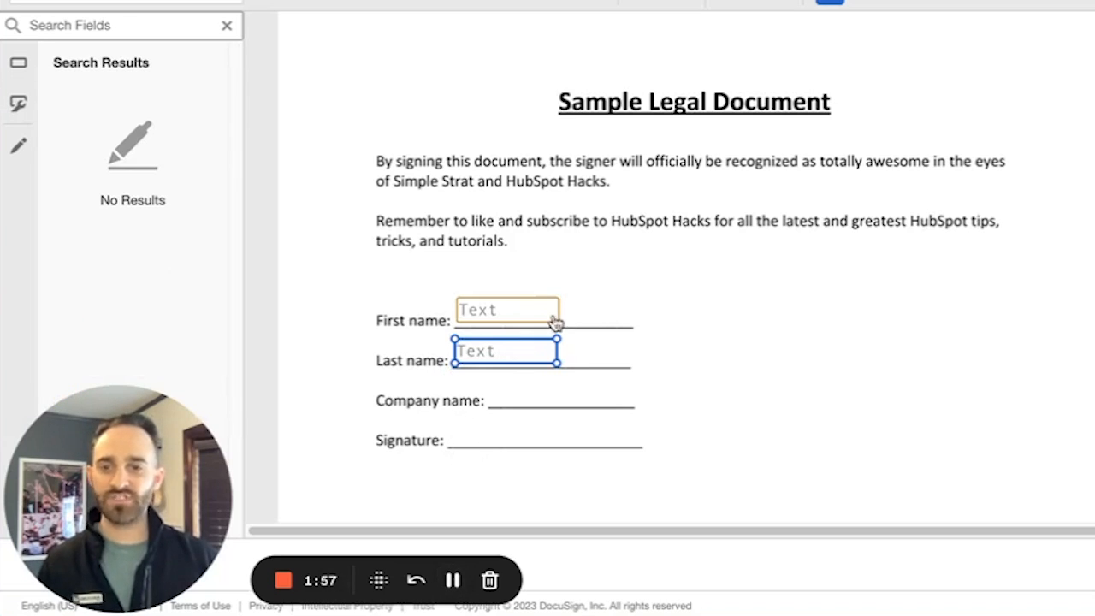
left_click(129, 24)
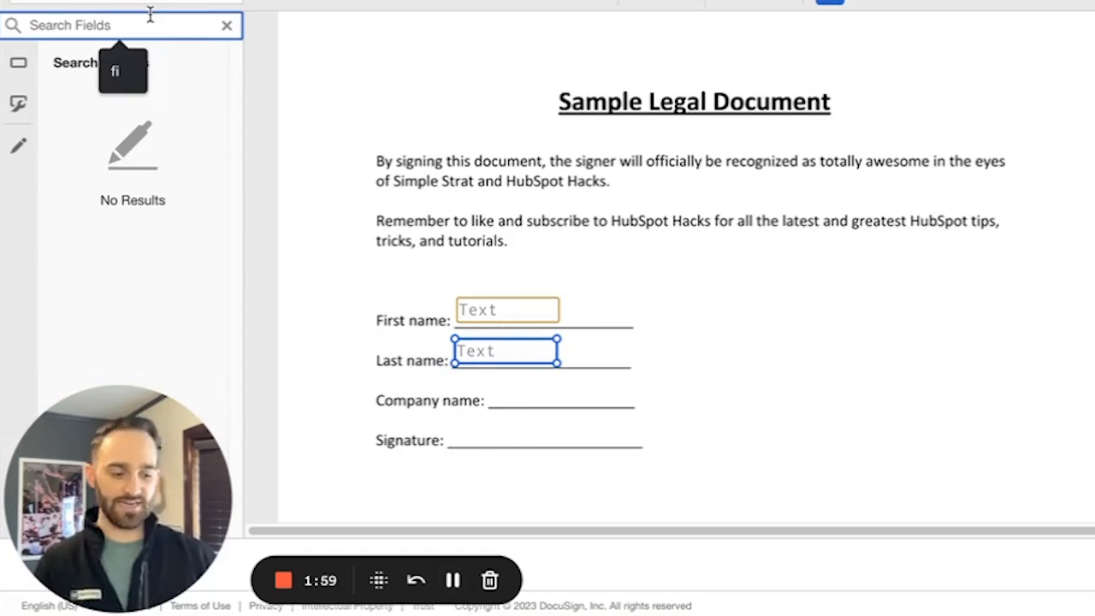
type("compan")
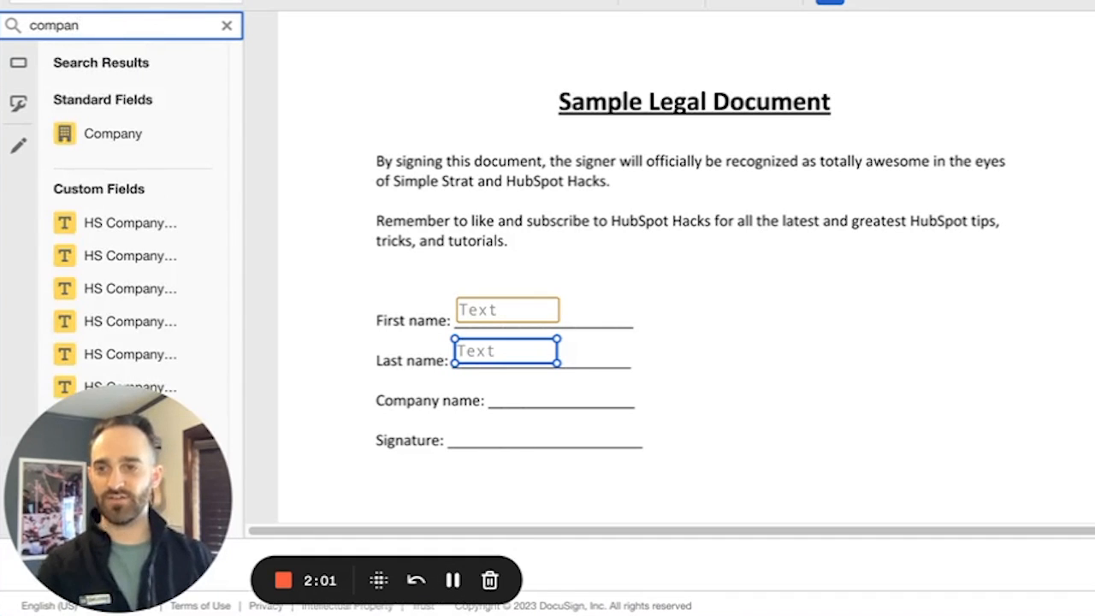
mouse_move(113, 137)
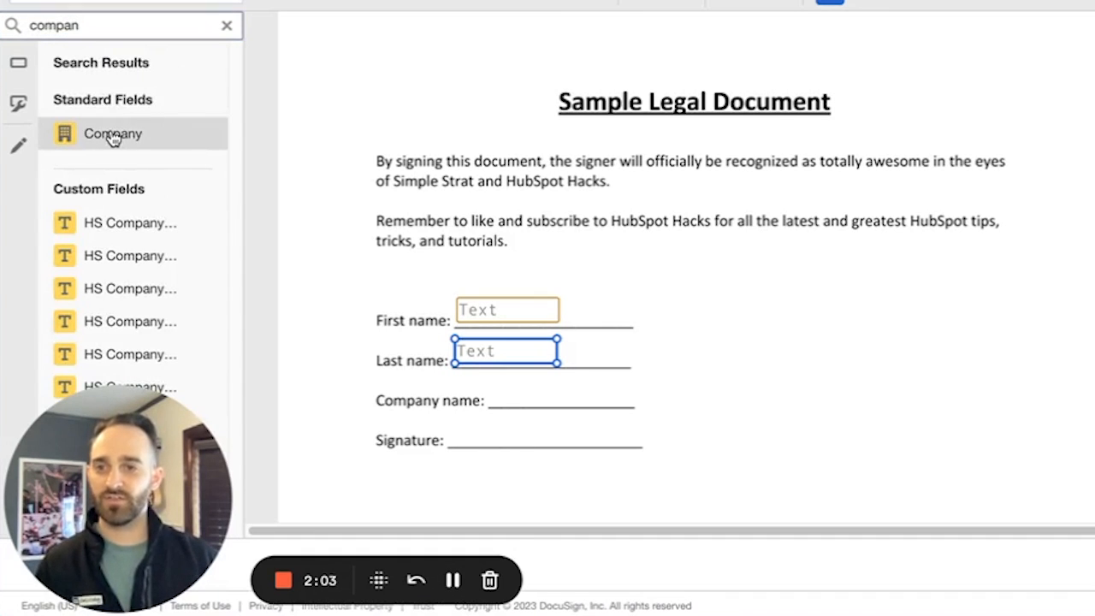
left_click_drag(113, 134, 520, 392)
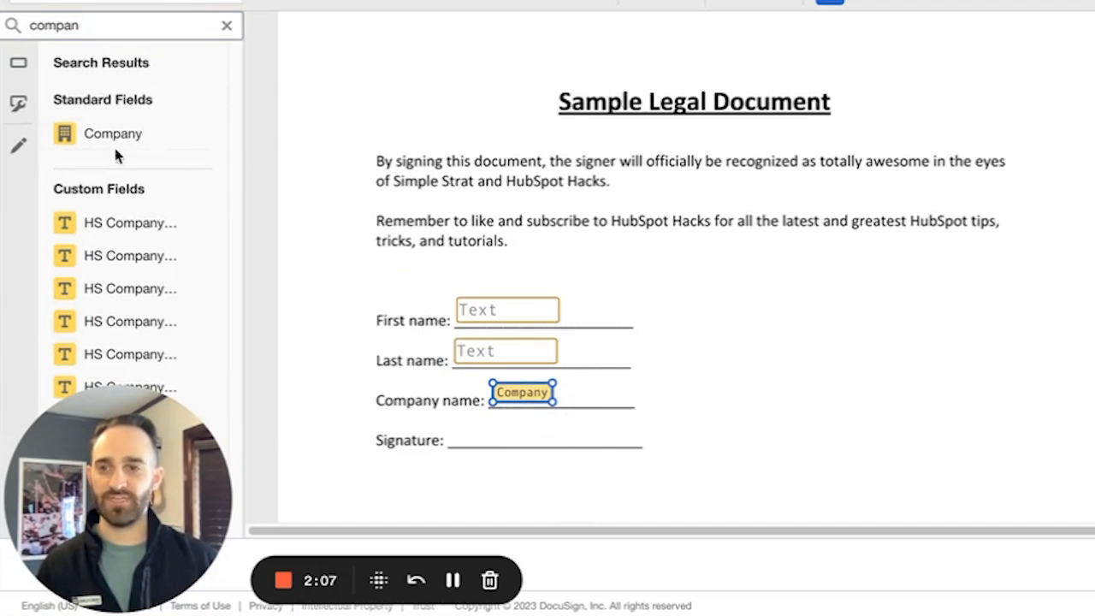
Place Signature and Date Signed fields for the Signer, then save and close the template.
type("sign")
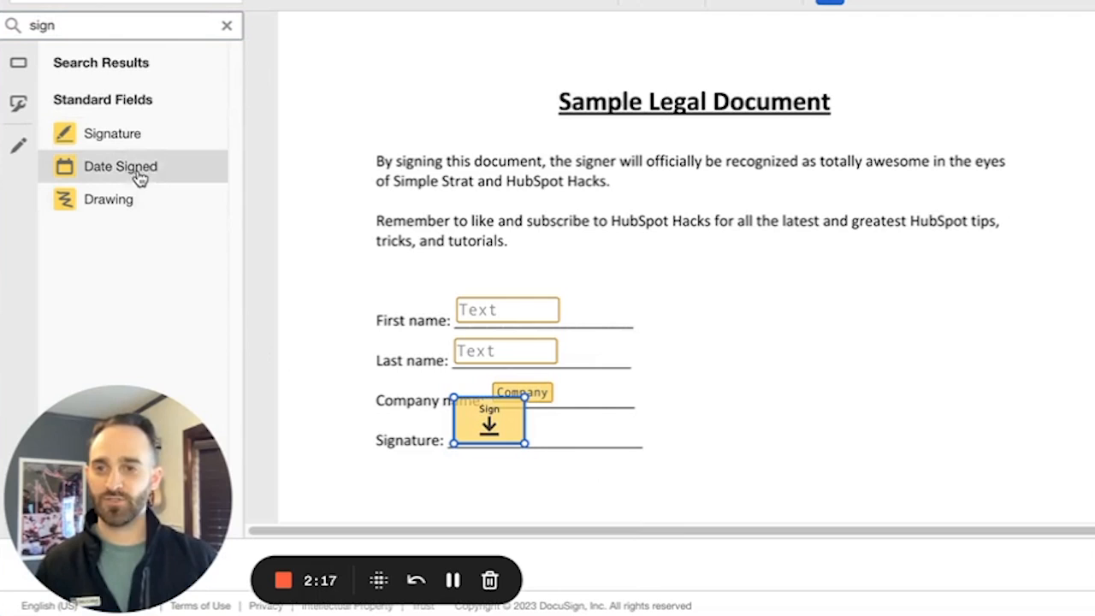
left_click_drag(119, 166, 495, 476)
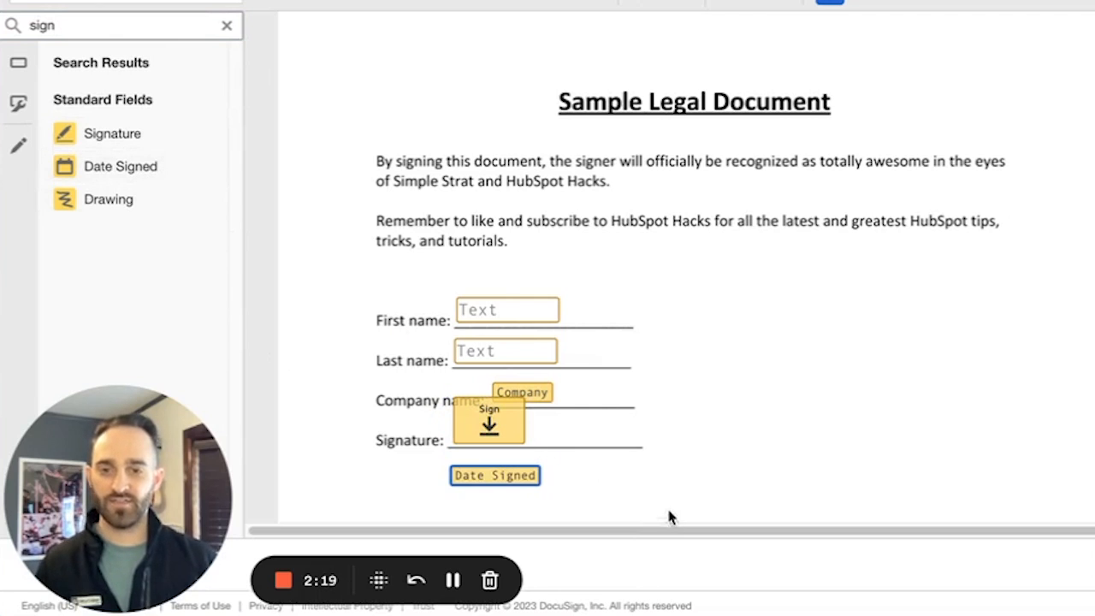
mouse_move(630, 480)
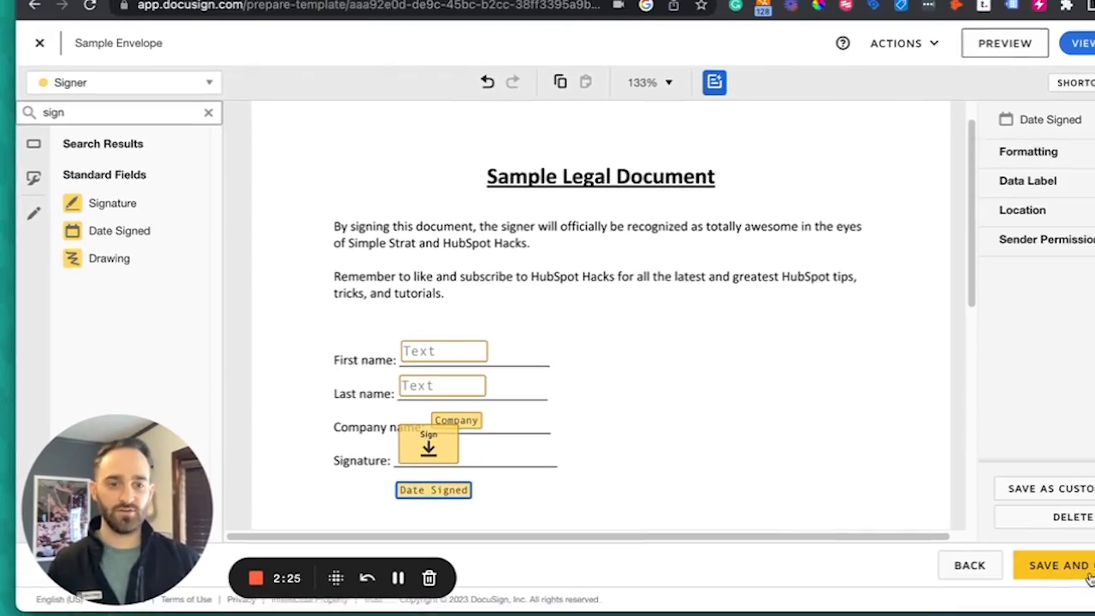
left_click(1069, 573)
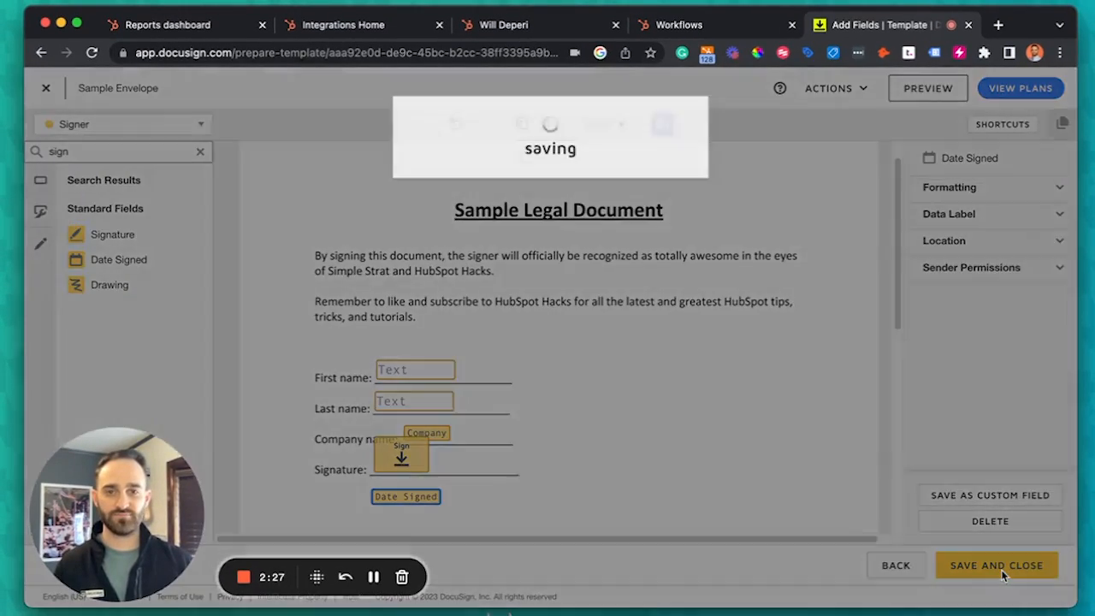
left_click(996, 564)
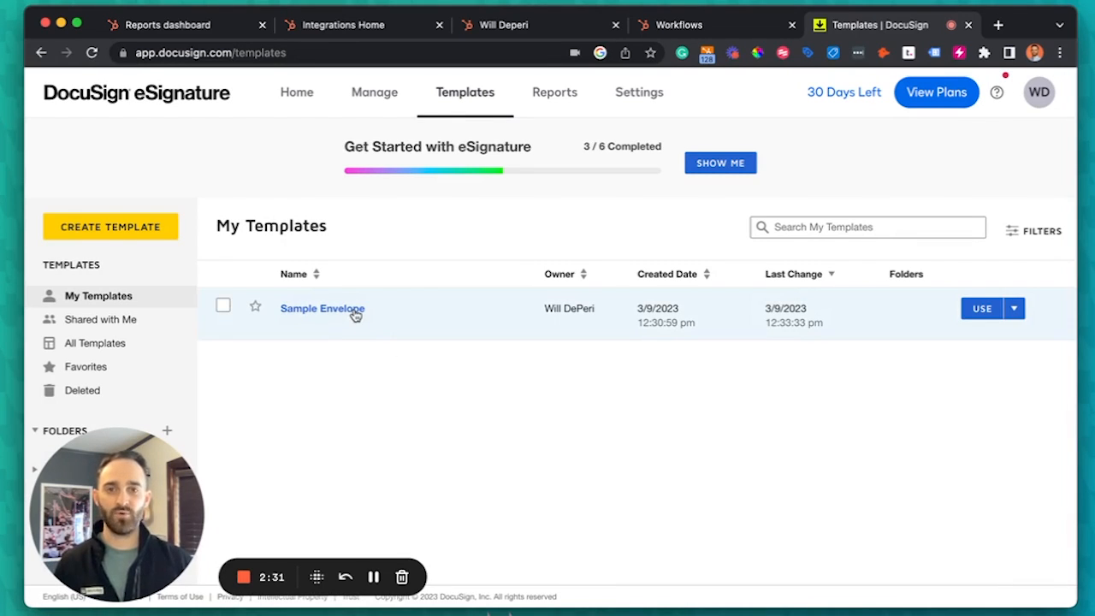
mouse_move(517, 379)
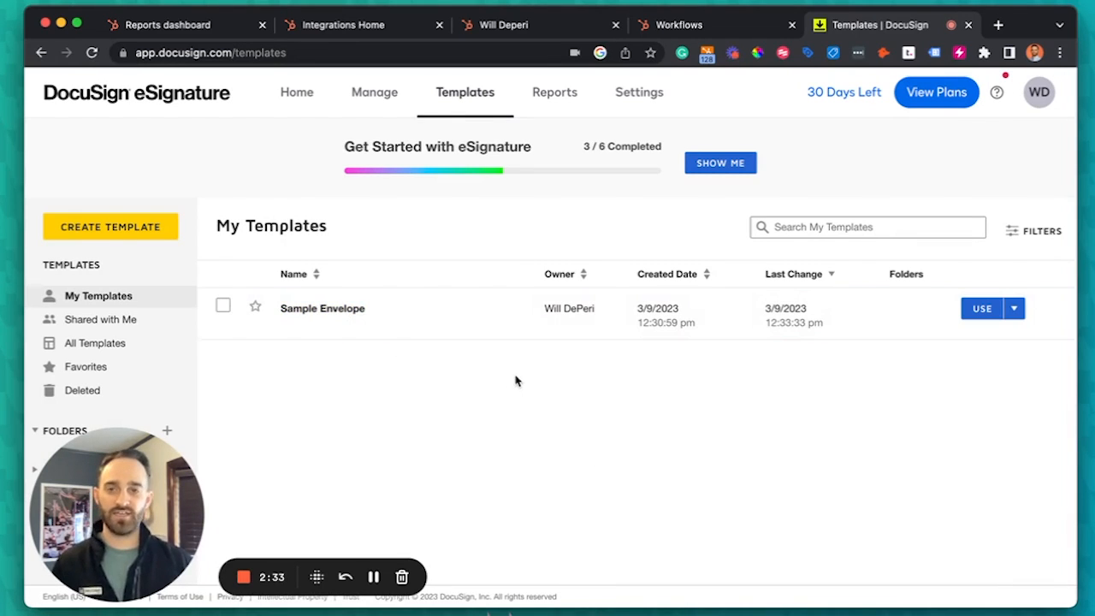
mouse_move(522, 401)
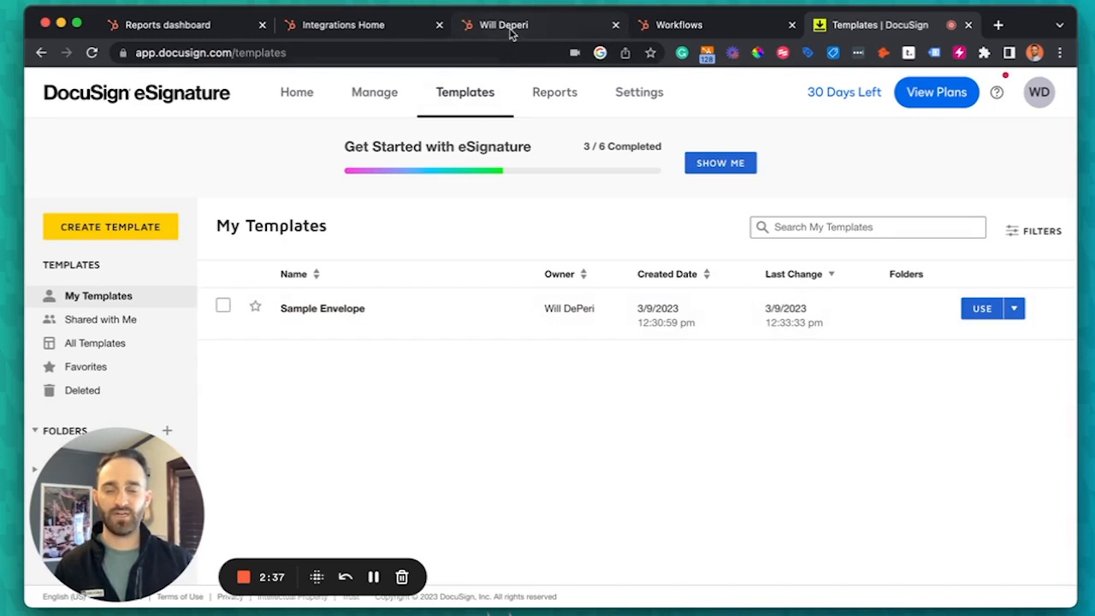
mouse_move(513, 31)
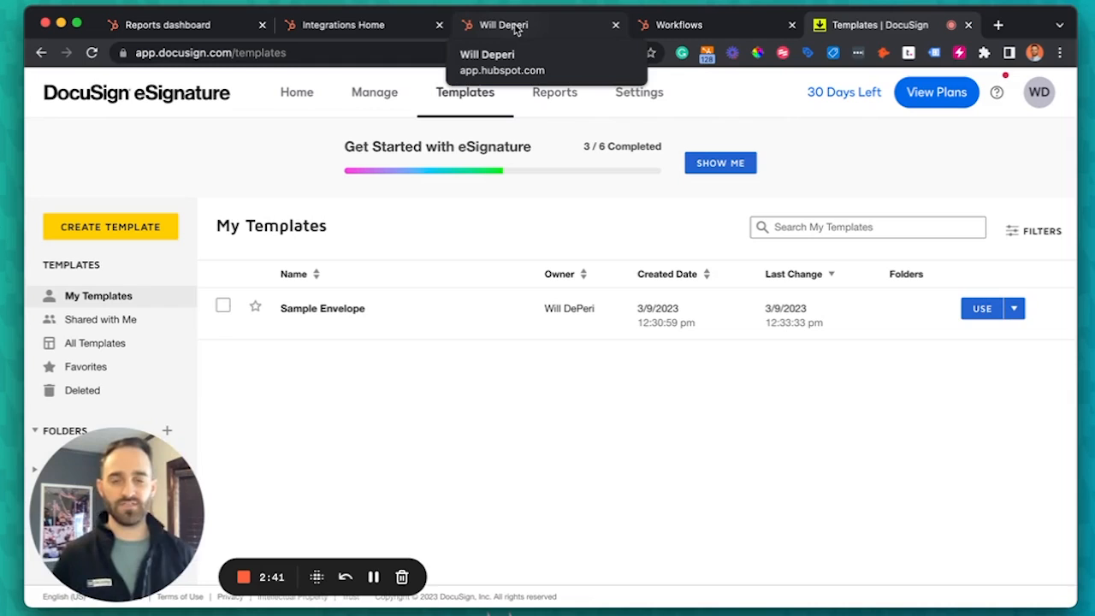
left_click(515, 26)
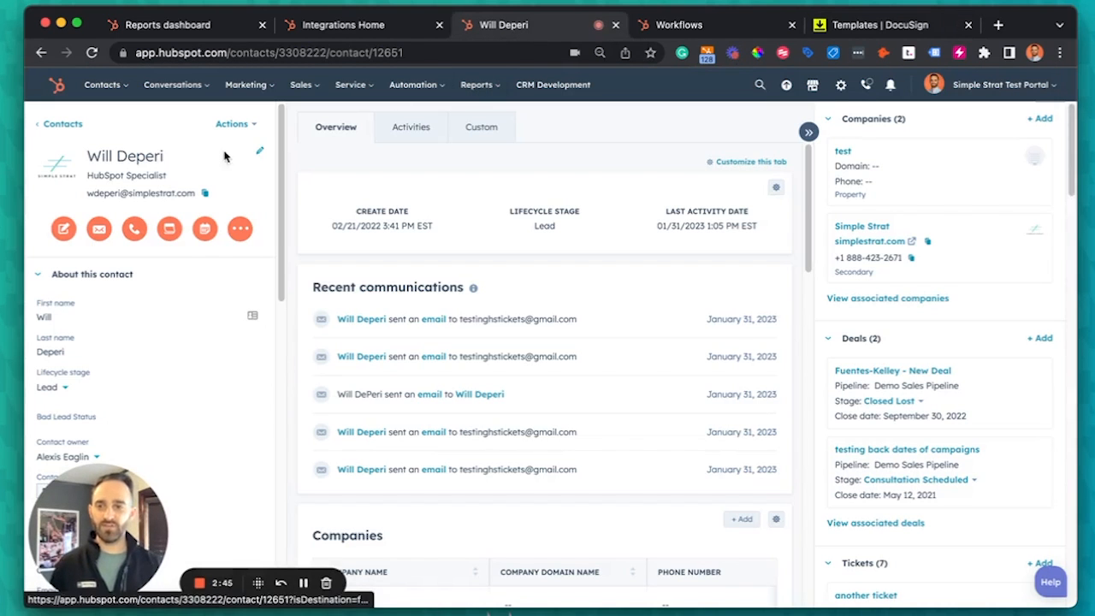
scroll("down", 3)
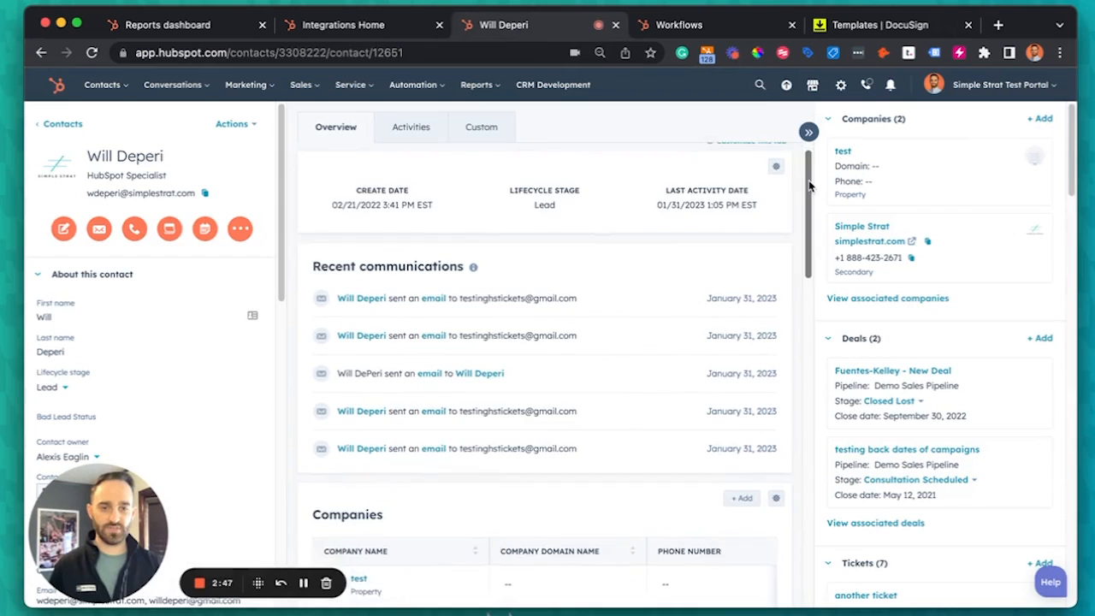
scroll("down", 3)
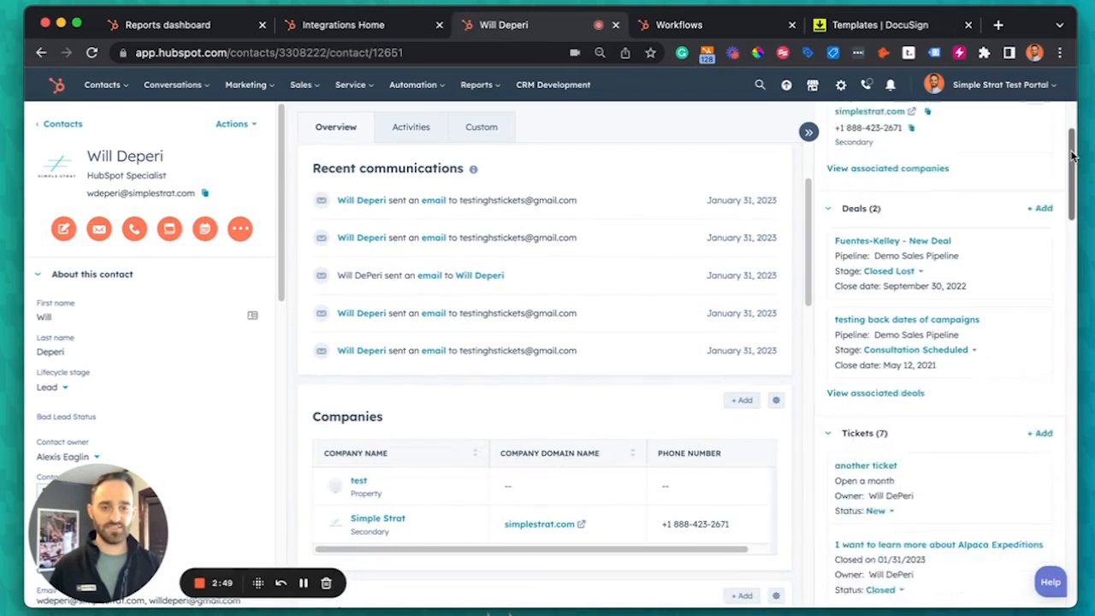
scroll("down", 3)
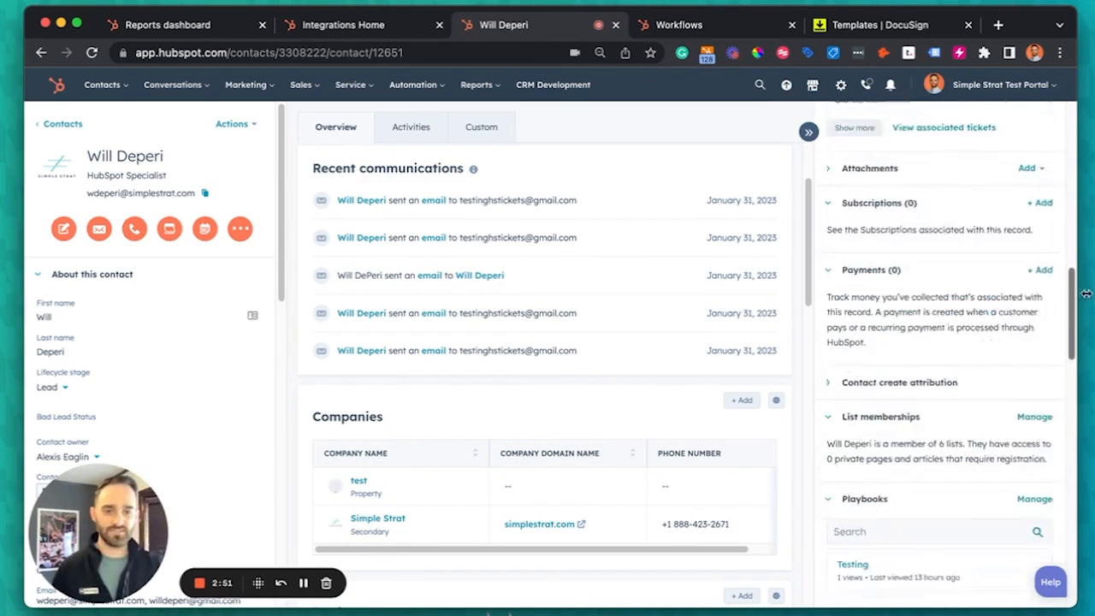
scroll("down", 3)
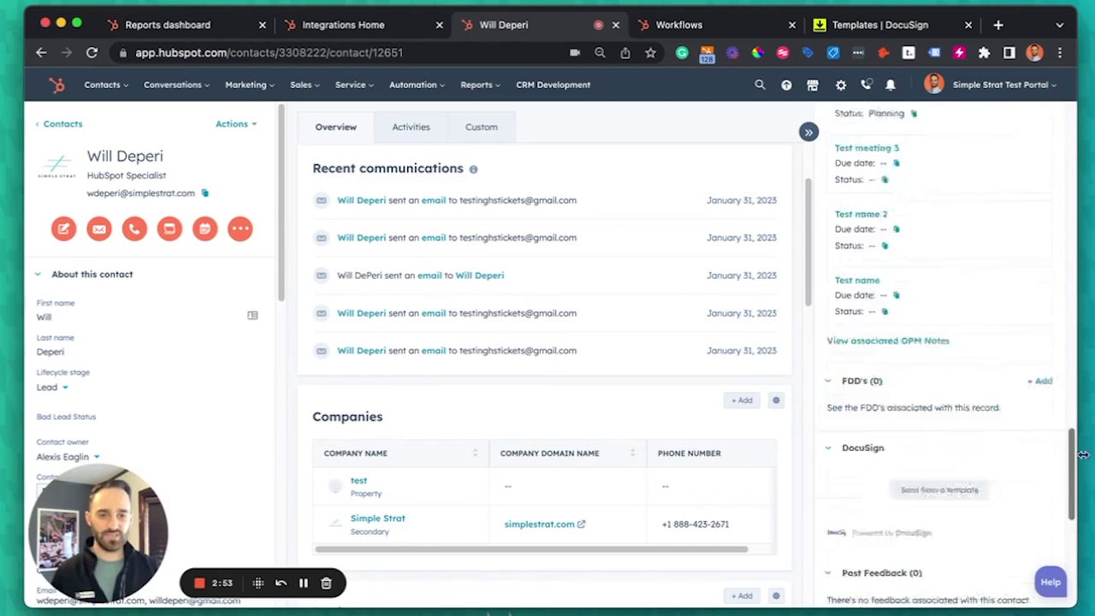
scroll("down", 3)
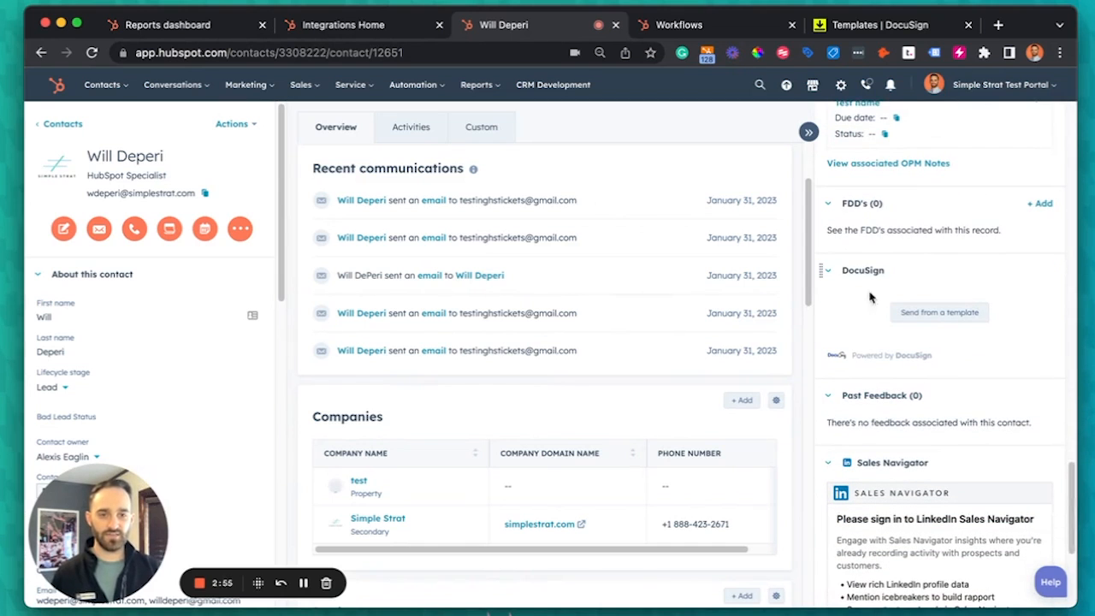
mouse_move(932, 291)
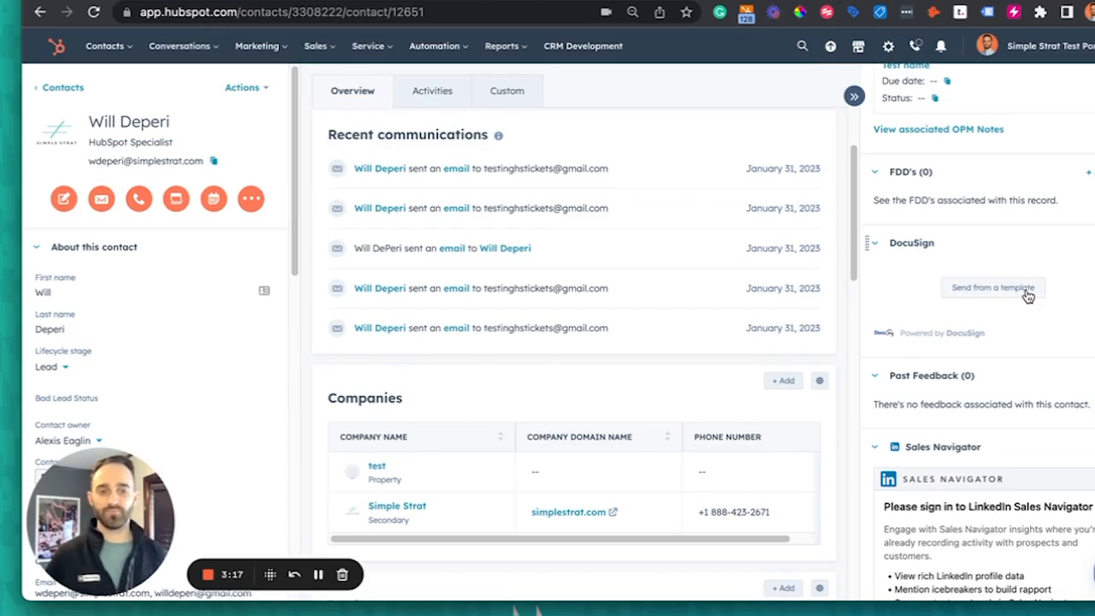
Start sending an envelope from the Sample Envelope template to the contact.
left_click(992, 288)
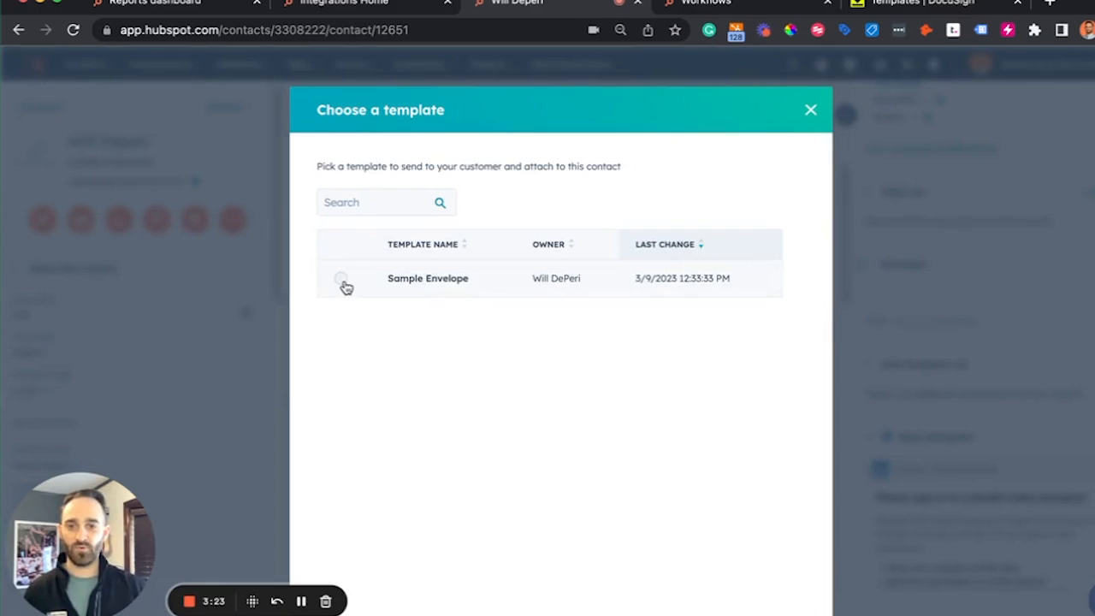
left_click(344, 280)
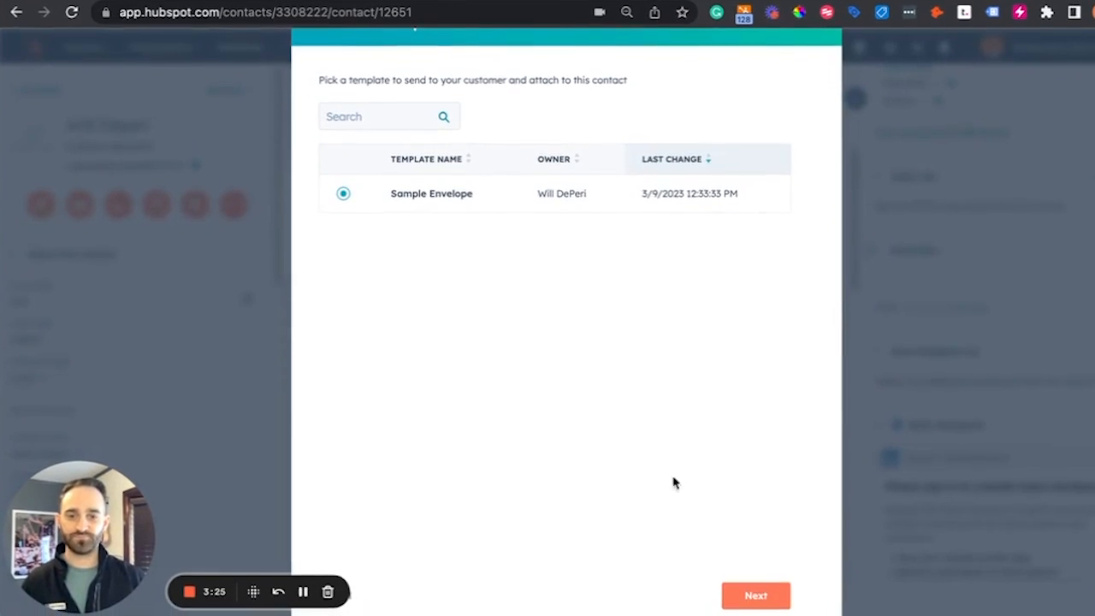
left_click(759, 594)
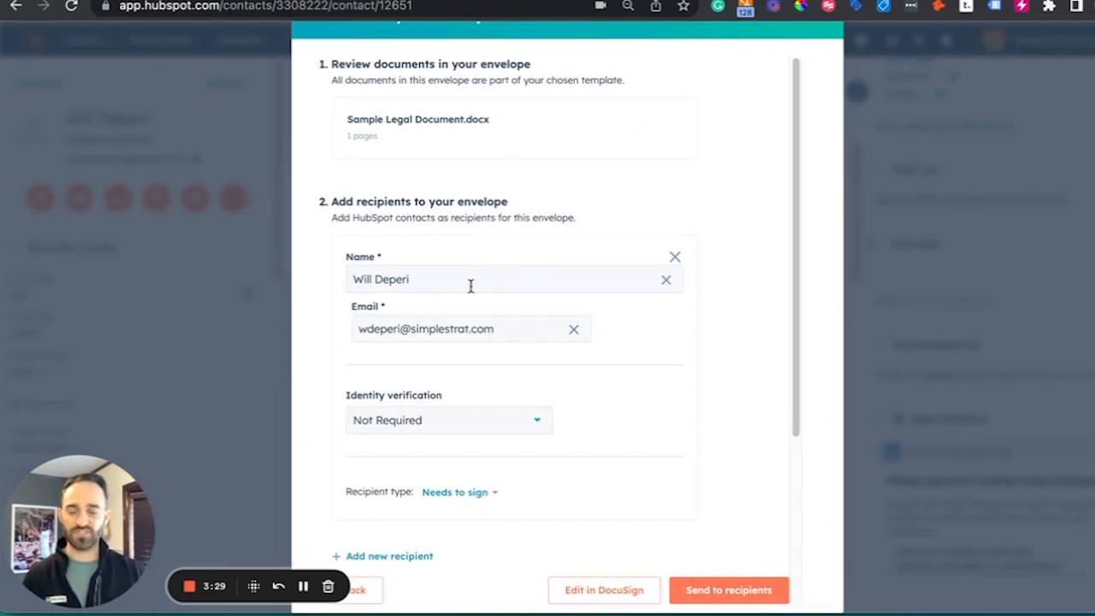
scroll("down", 3)
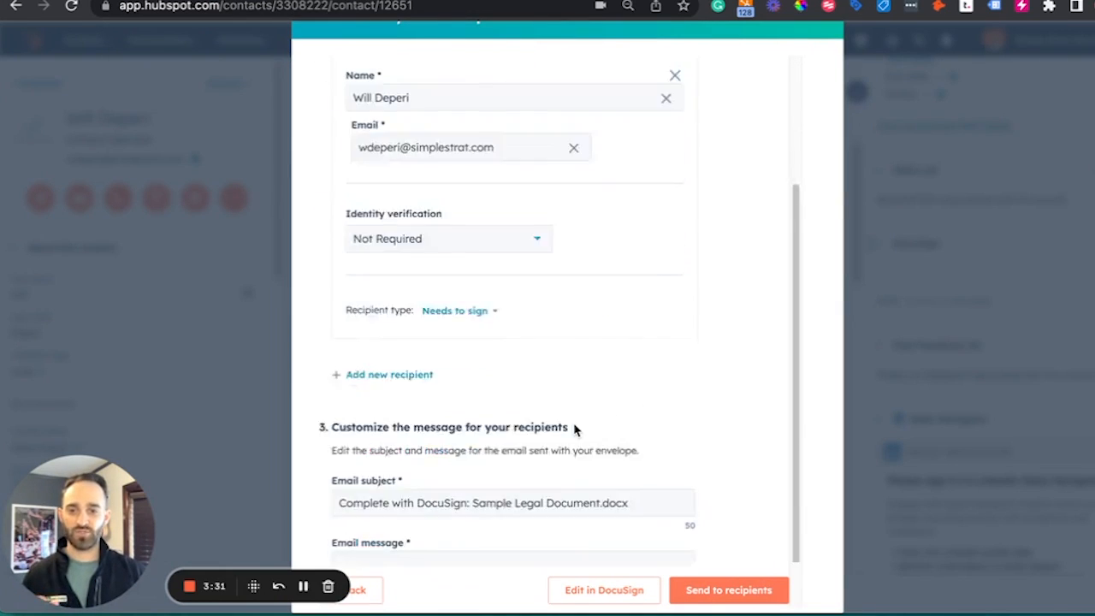
scroll("down", 3)
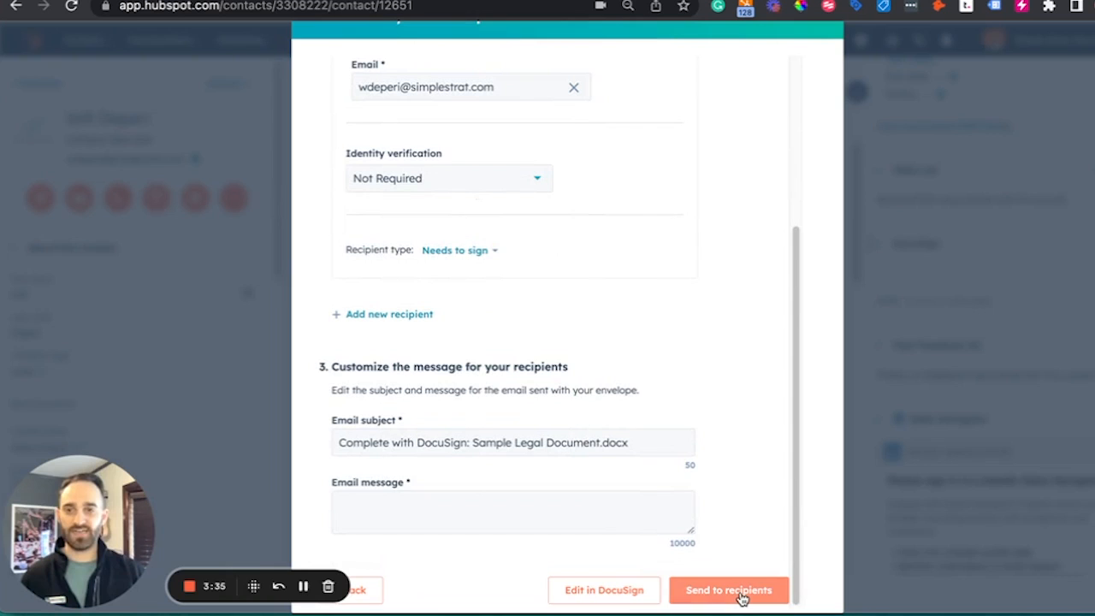
left_click(729, 589)
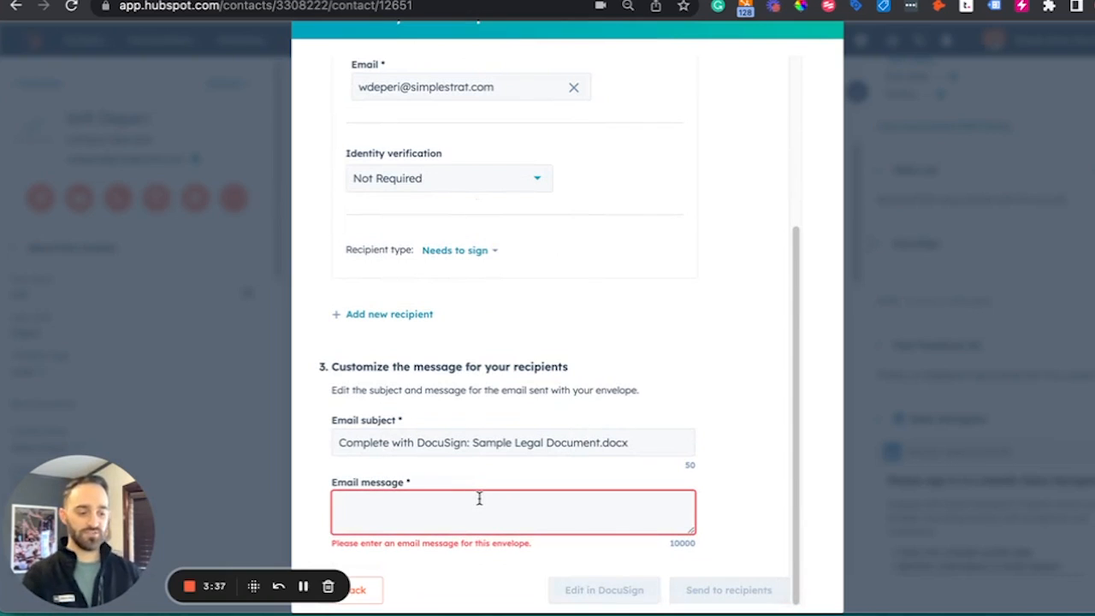
type("Email Message")
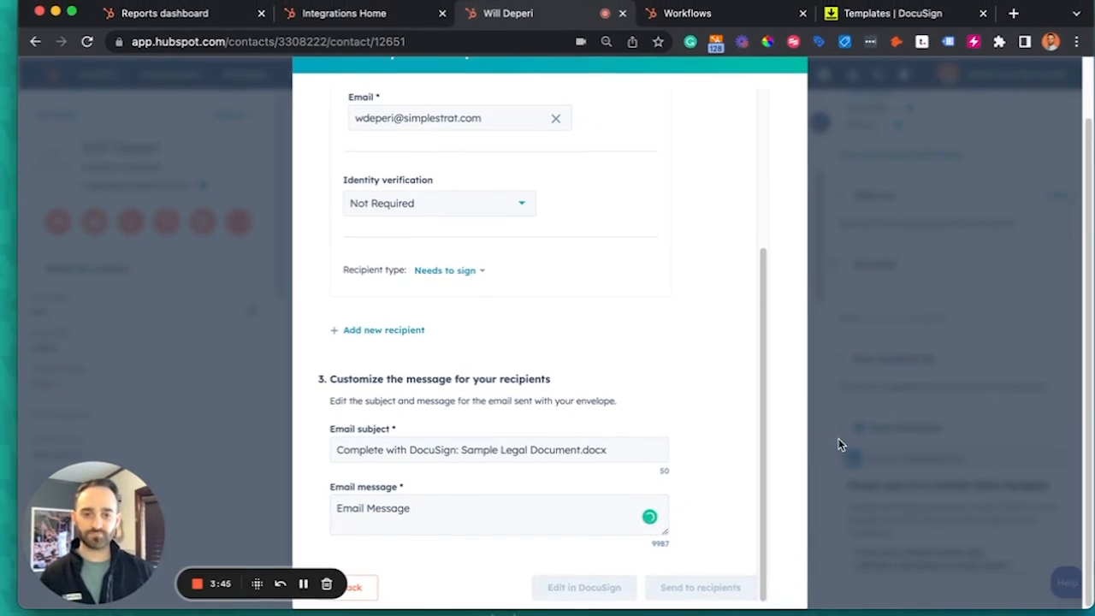
left_click(700, 587)
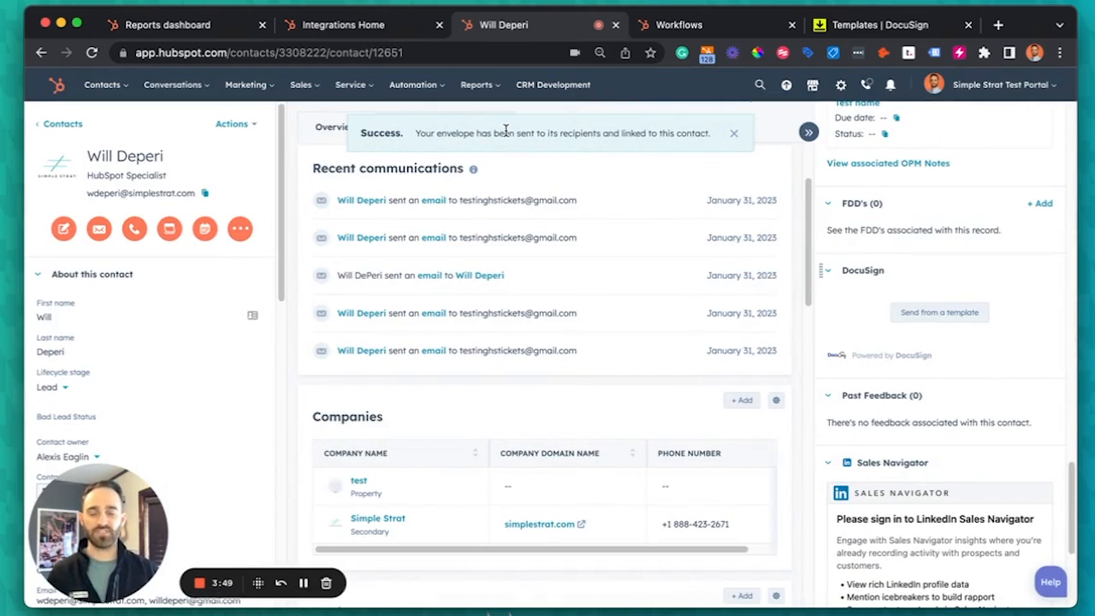
left_click(733, 133)
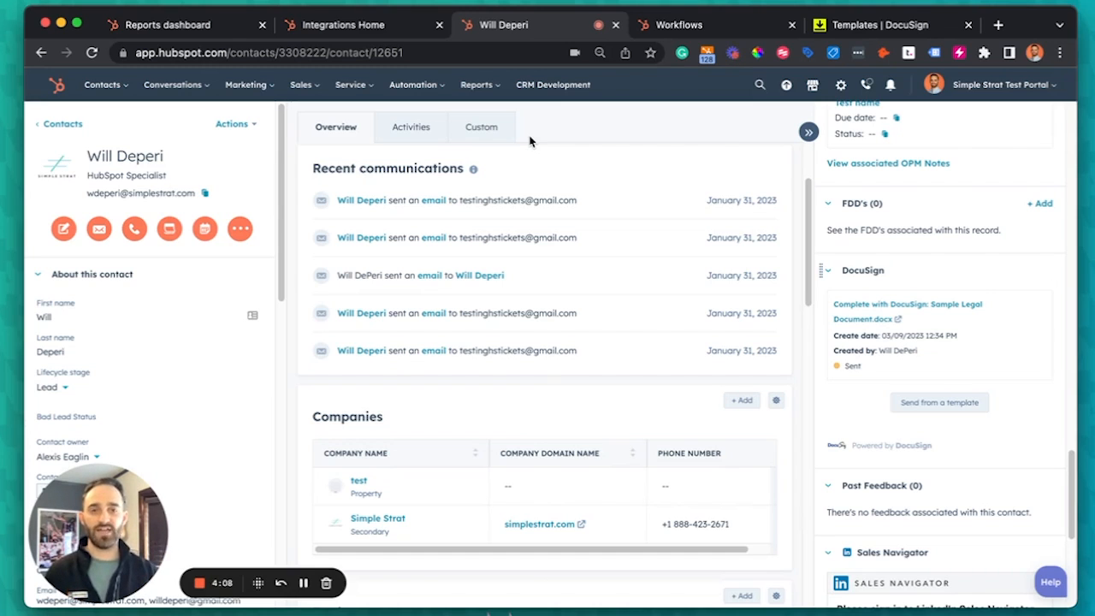
mouse_move(699, 24)
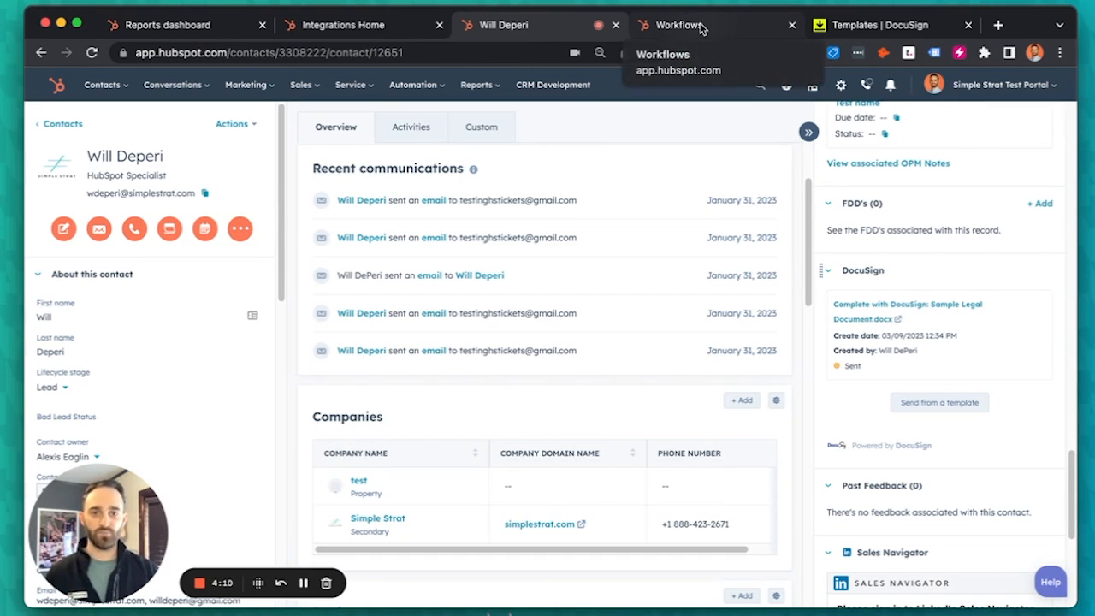
Create a new blank deal-based workflow from scratch in Automation > Workflows.
left_click(678, 24)
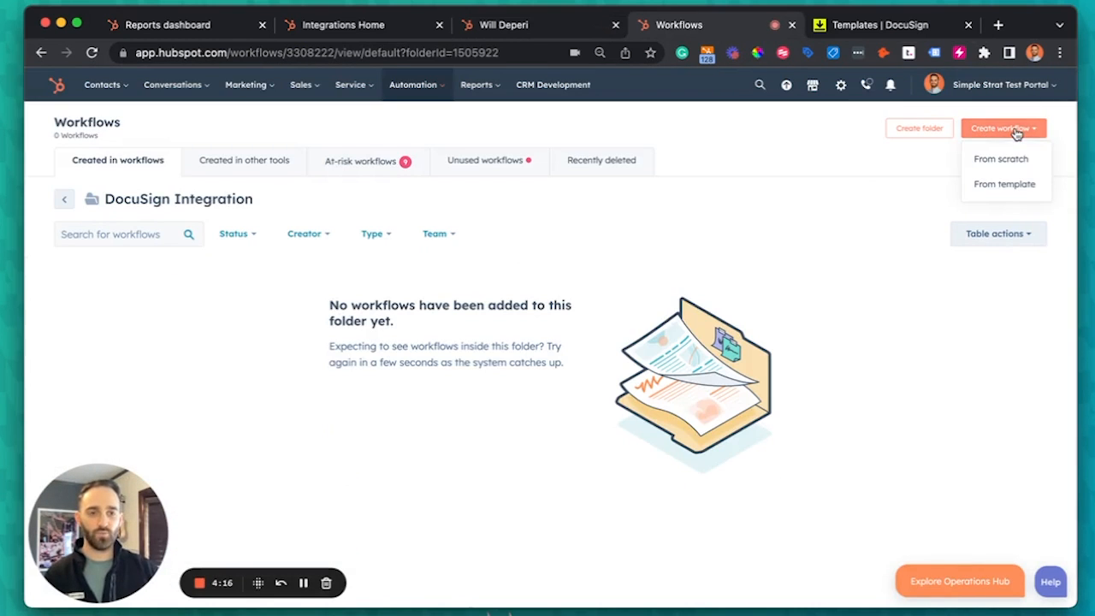
left_click(1001, 157)
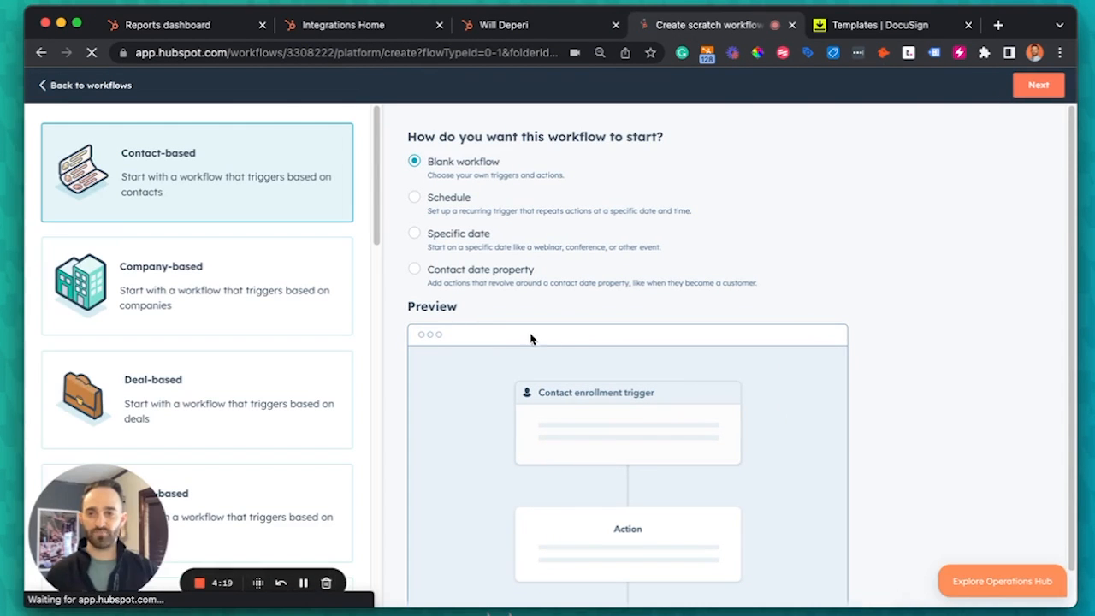
left_click(197, 397)
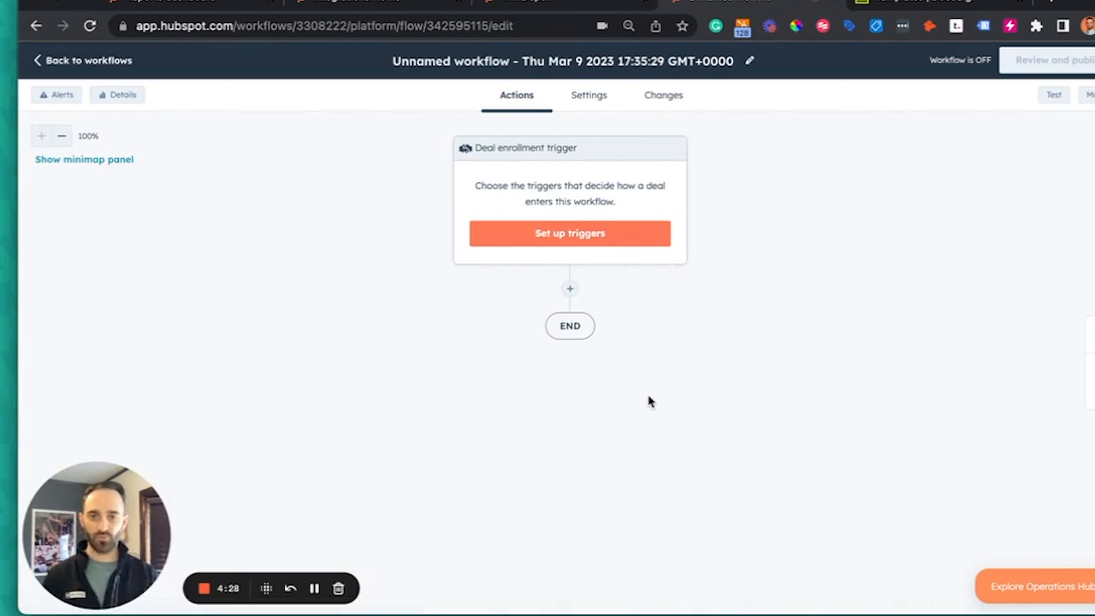
mouse_move(606, 171)
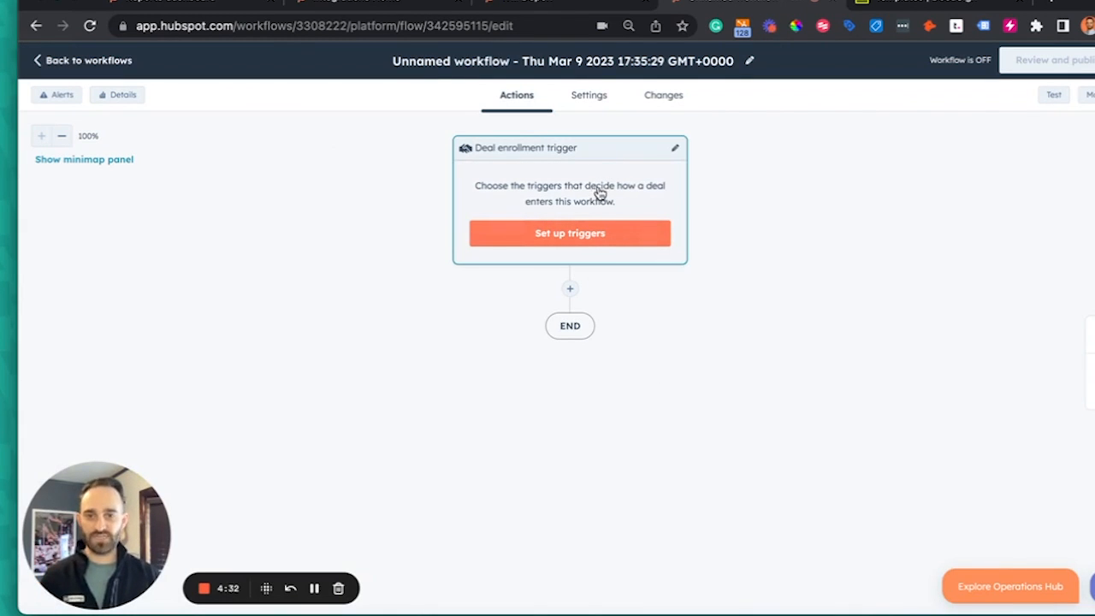
mouse_move(609, 239)
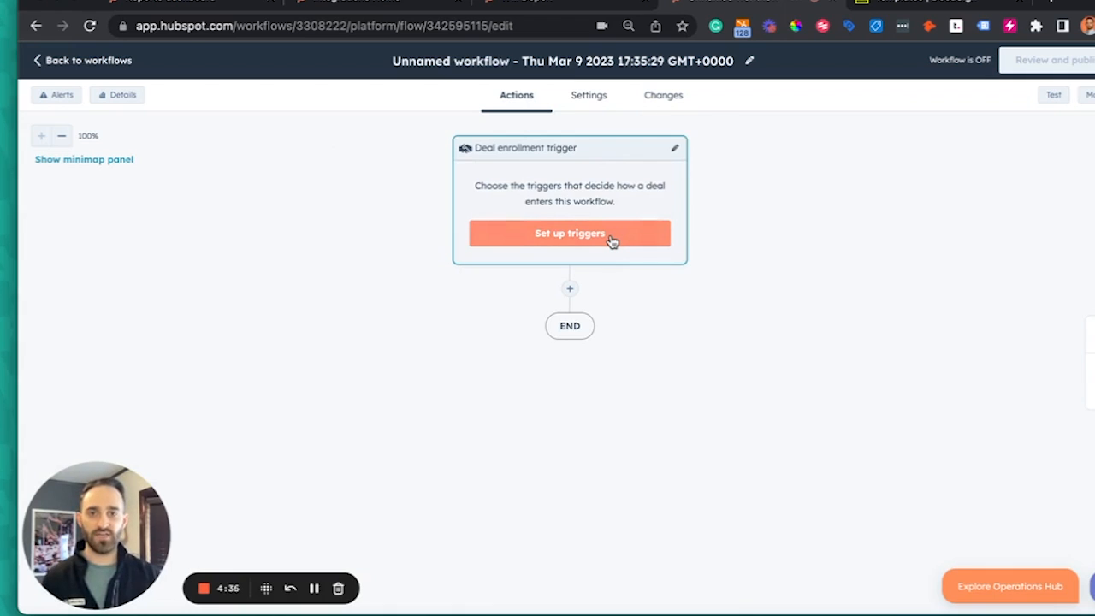
Set the enrollment trigger to deal stage is Contract Sent (Demo Sales Pipeline) and save it.
left_click(569, 233)
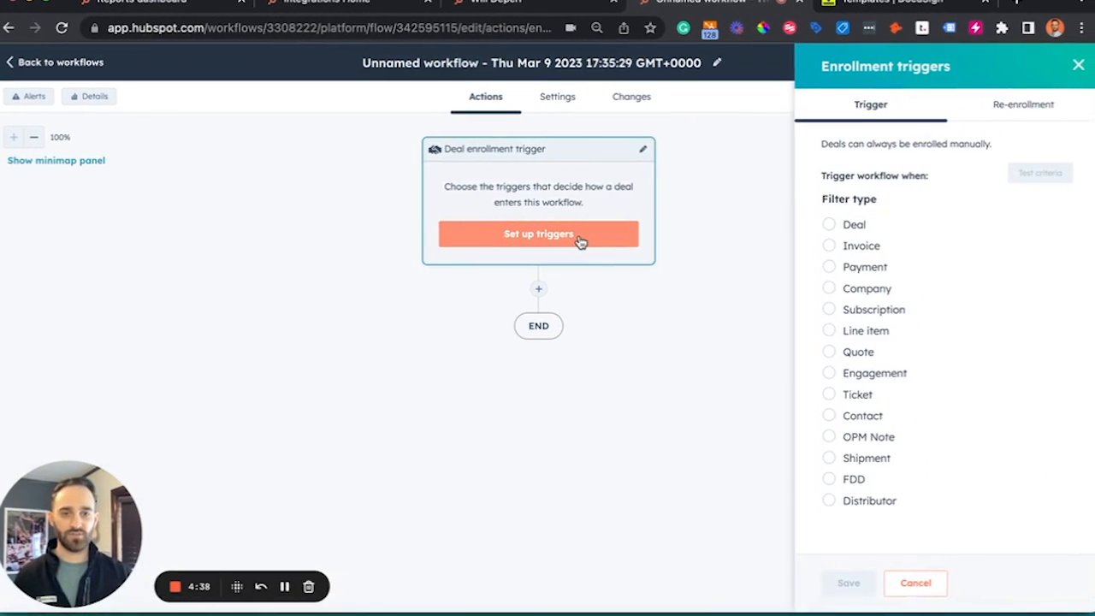
left_click(828, 225)
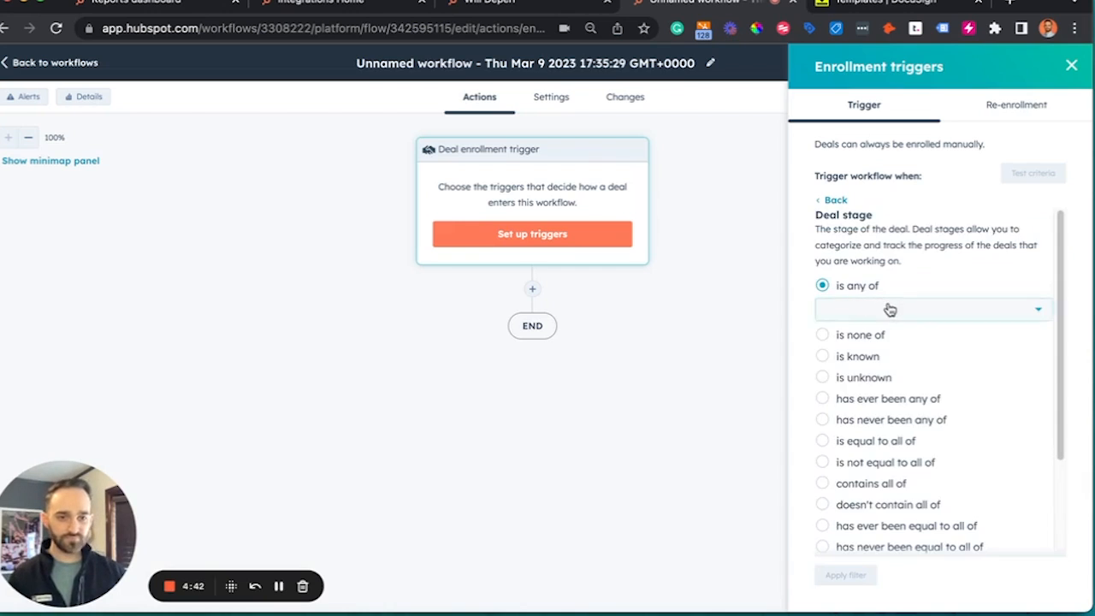
left_click(931, 308)
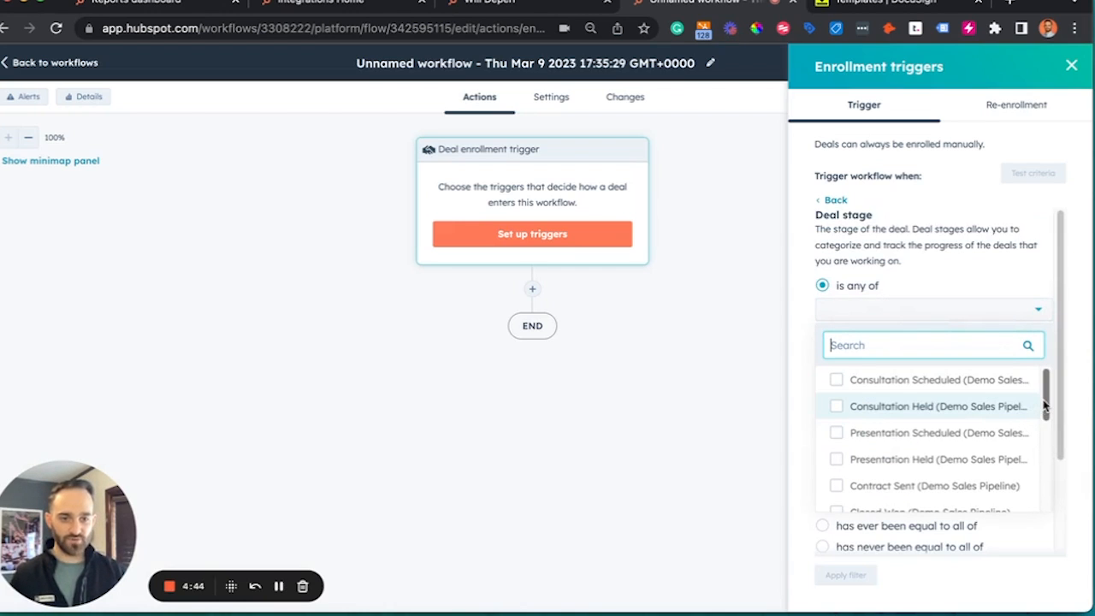
scroll("down", 3)
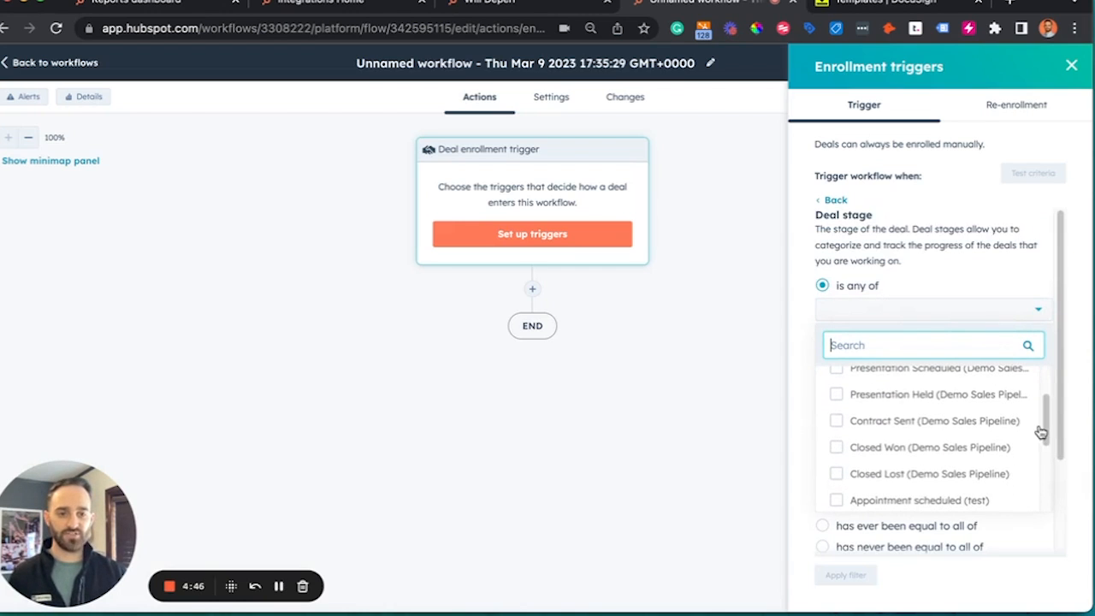
left_click(837, 421)
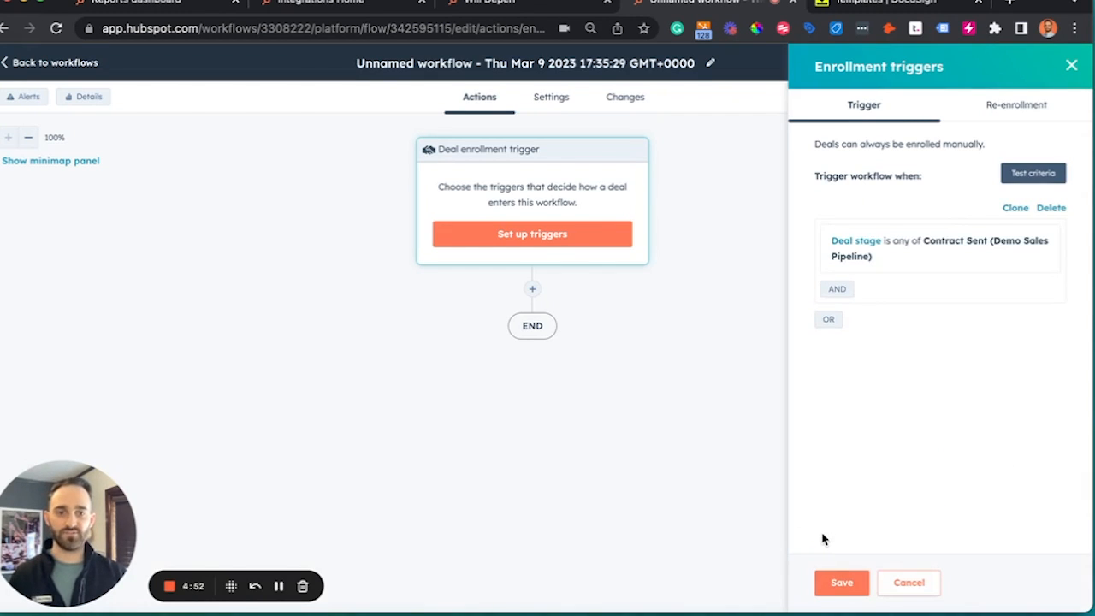
left_click(842, 582)
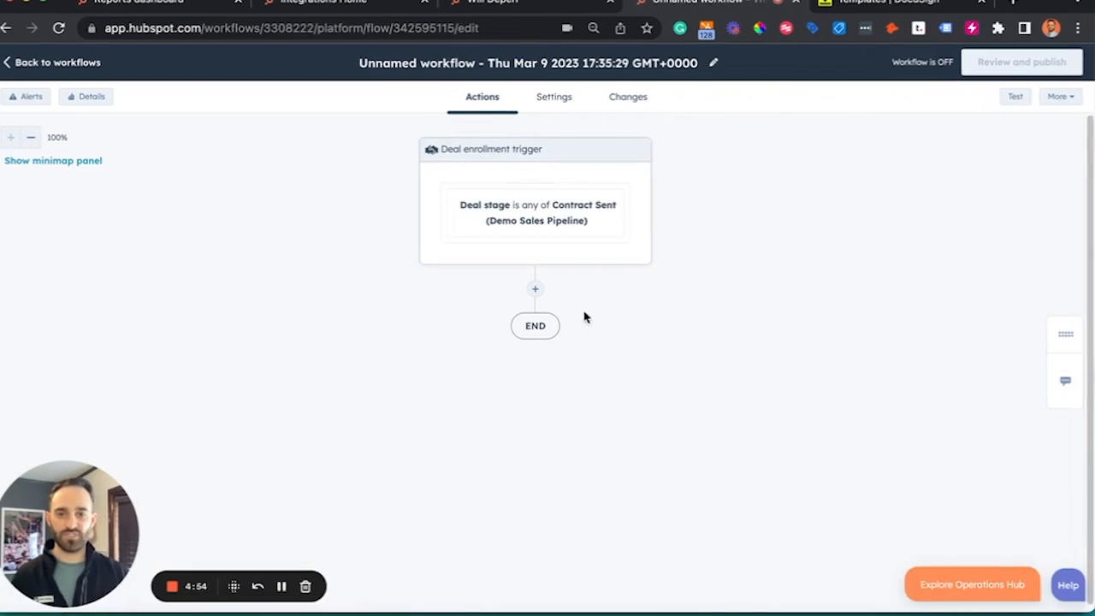
Add a Send DocuSign envelope action after the deal-stage trigger.
left_click(534, 290)
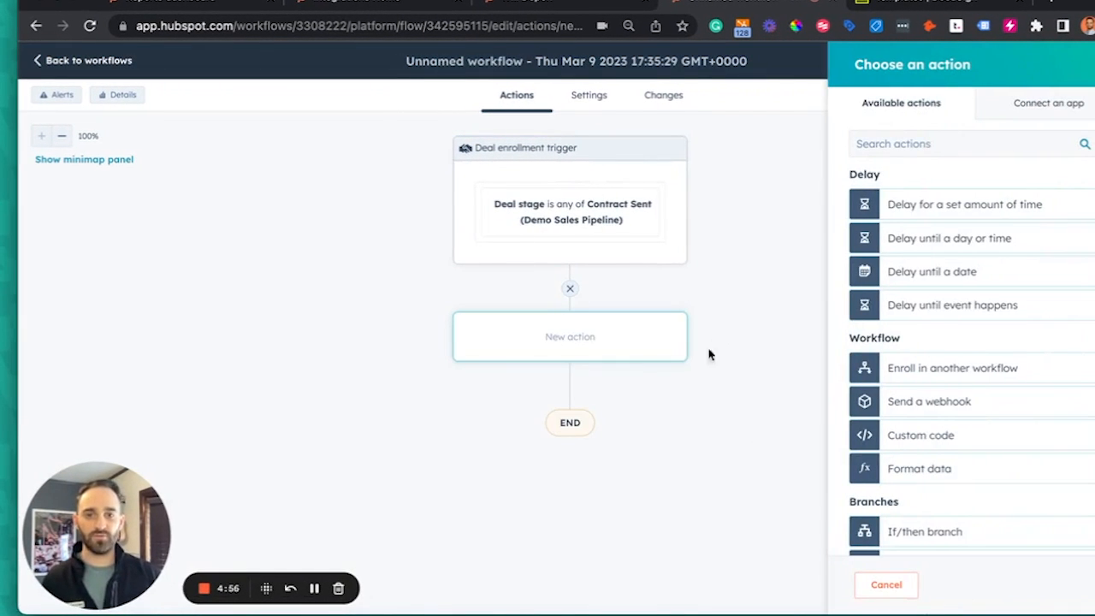
mouse_move(718, 339)
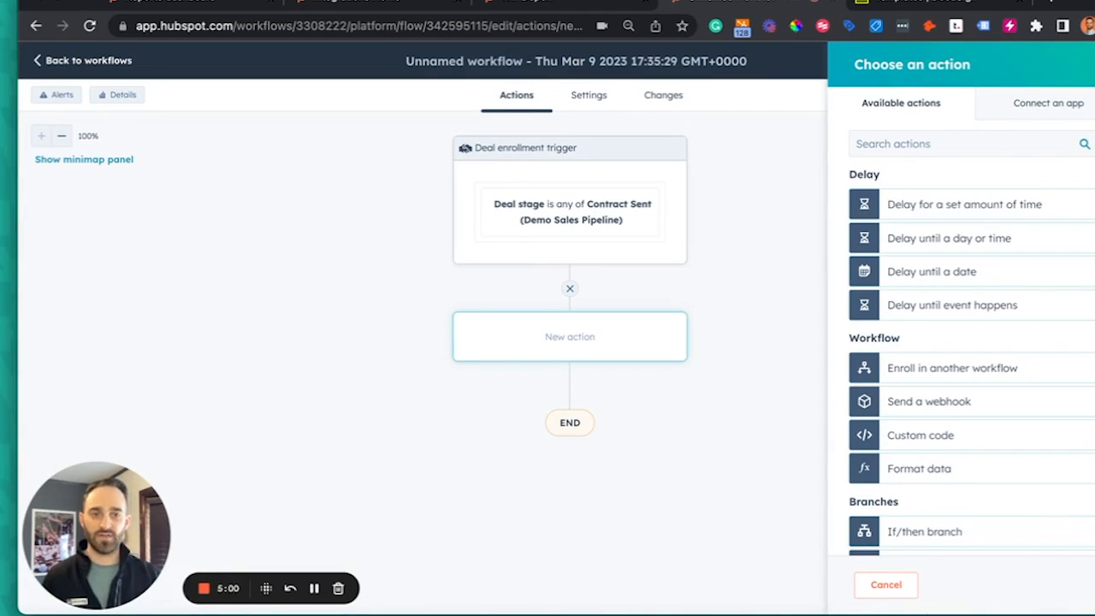
scroll("down", 3)
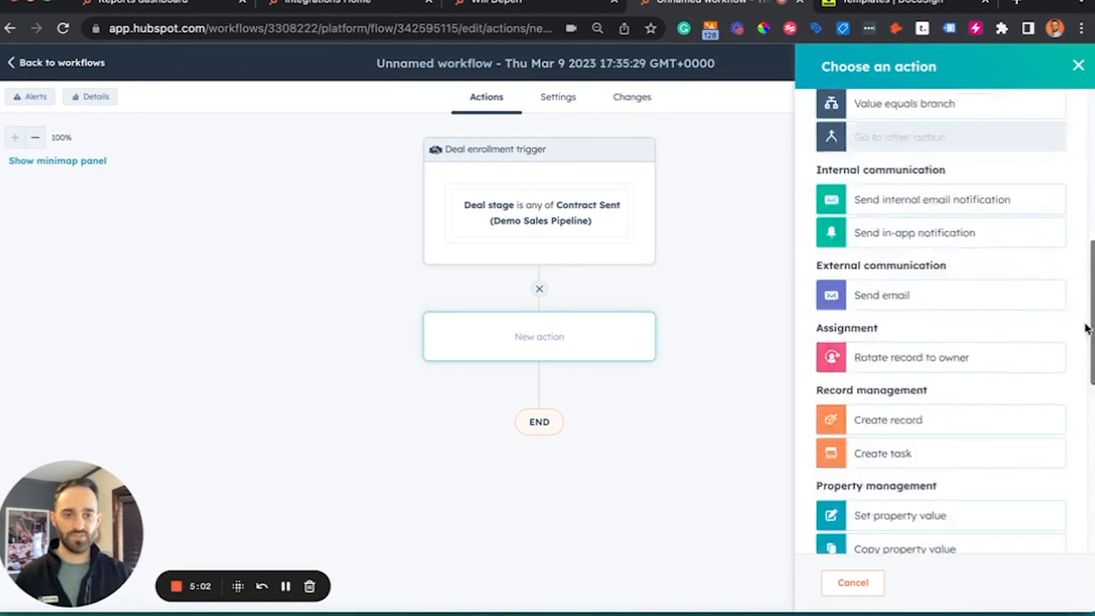
scroll("down", 3)
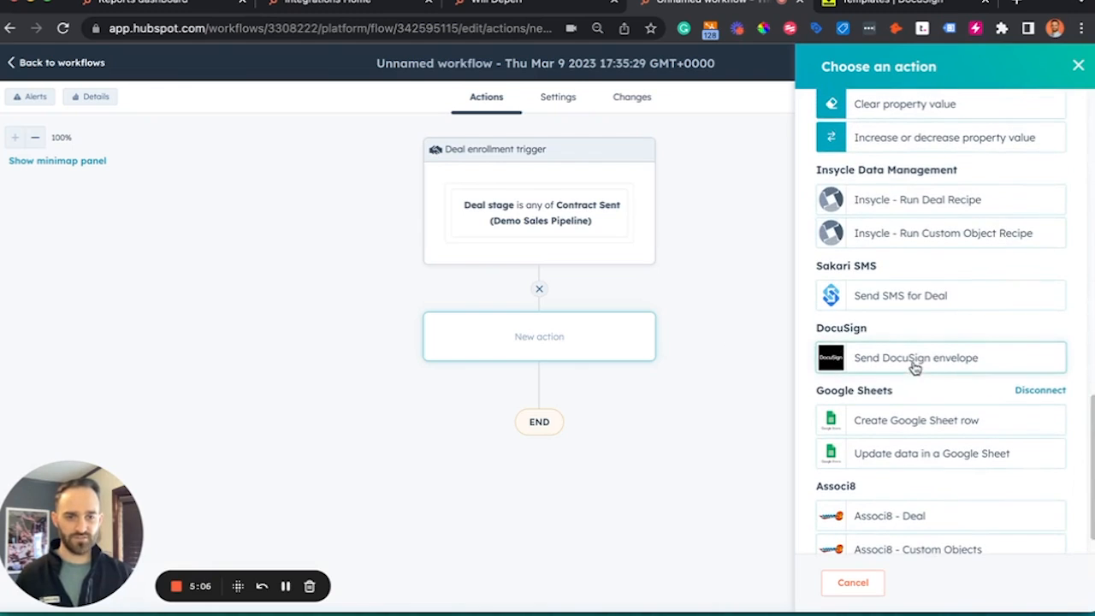
left_click(915, 357)
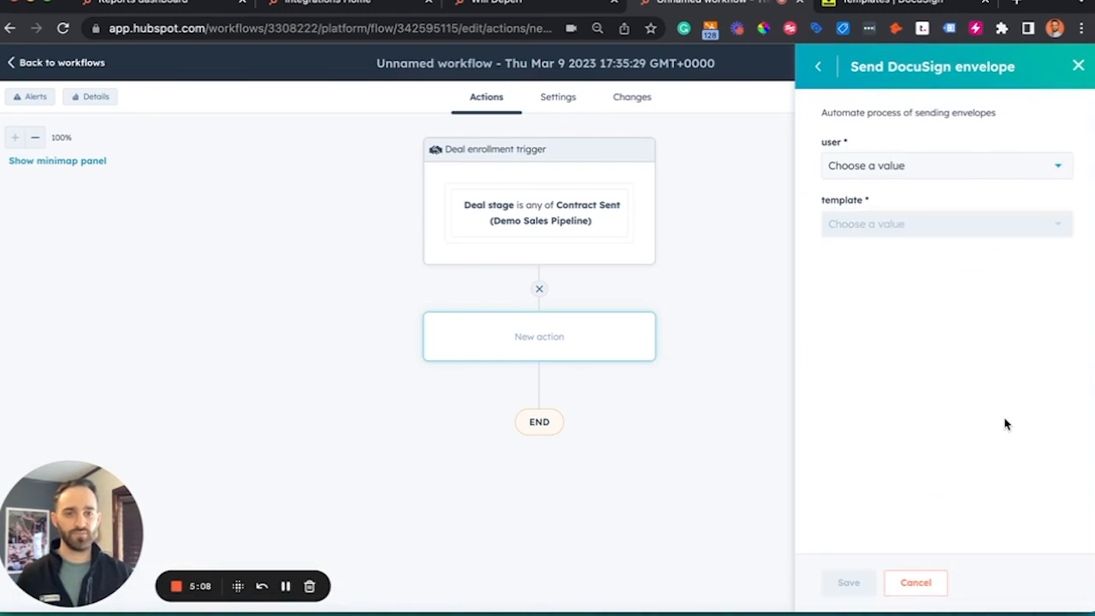
mouse_move(1008, 171)
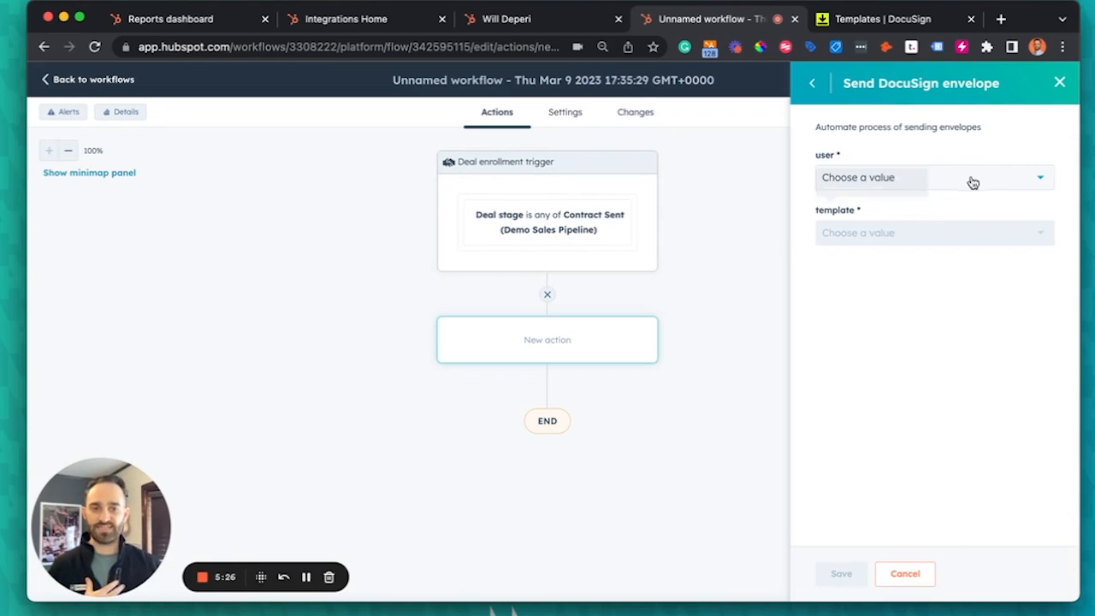
mouse_move(996, 186)
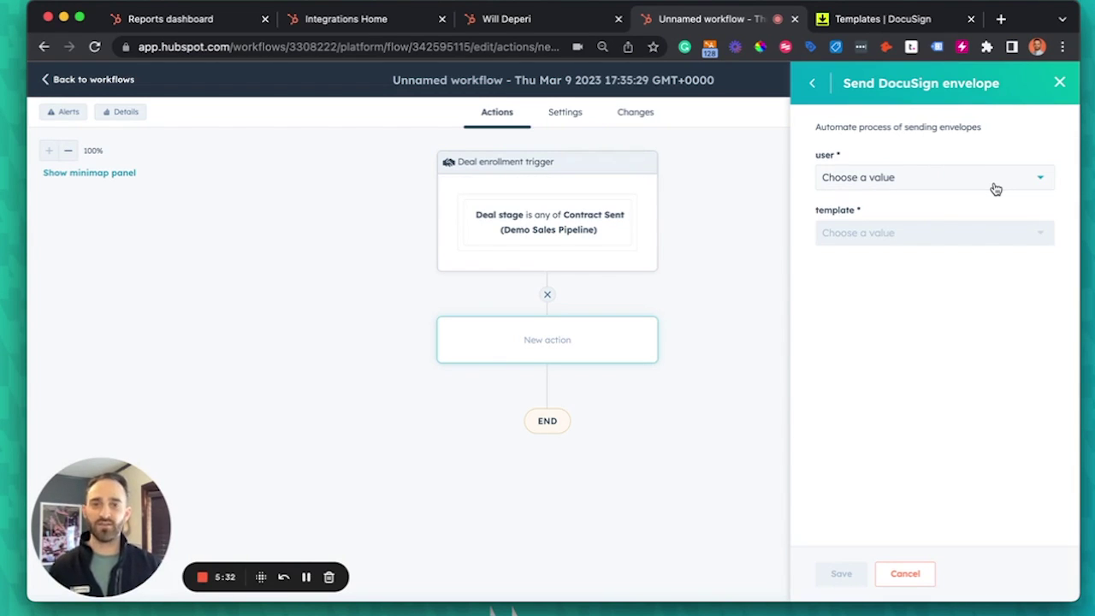
Send the Sample Envelope template from the connected DocuSign user and save the action.
left_click(934, 177)
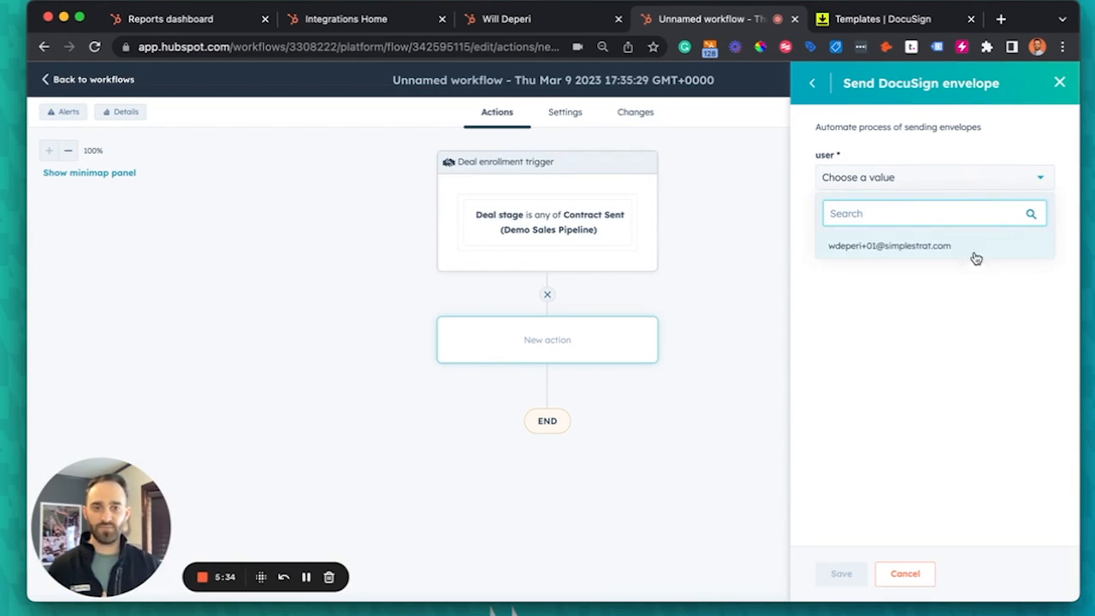
left_click(890, 247)
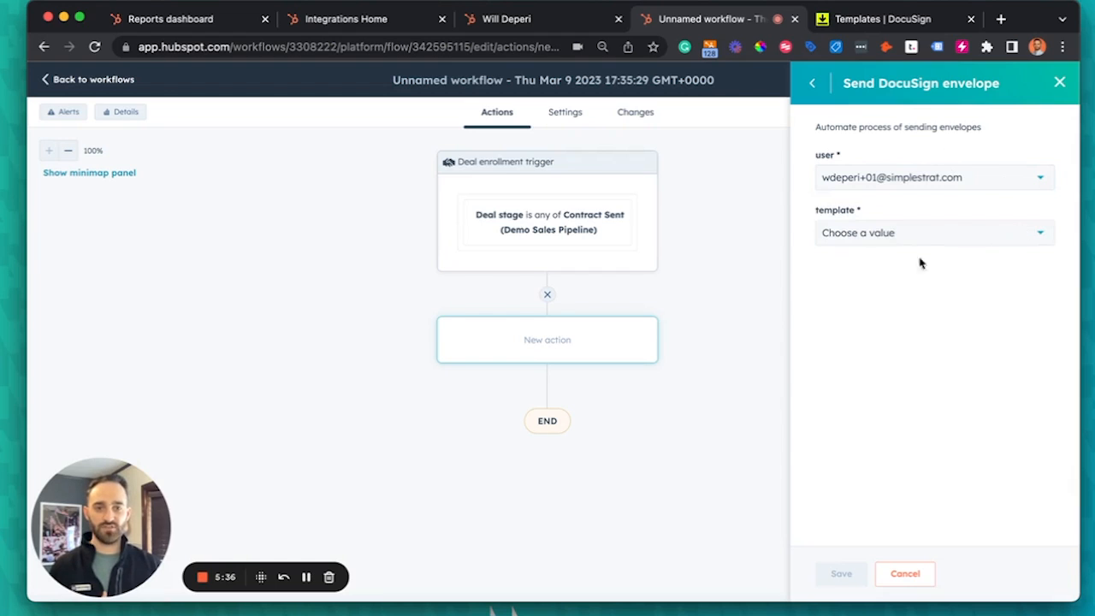
left_click(935, 233)
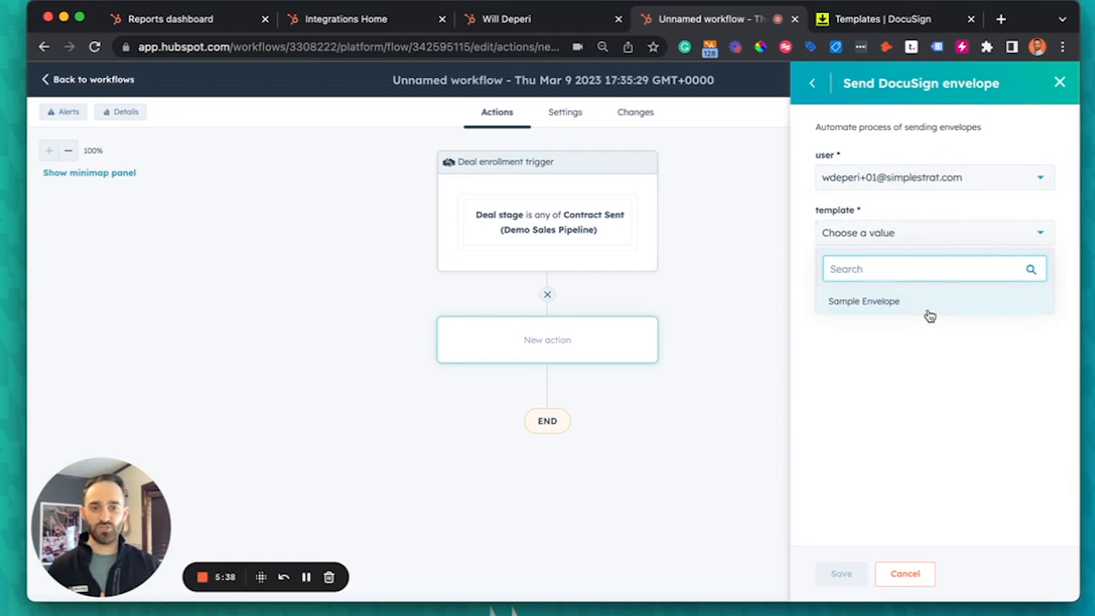
left_click(862, 302)
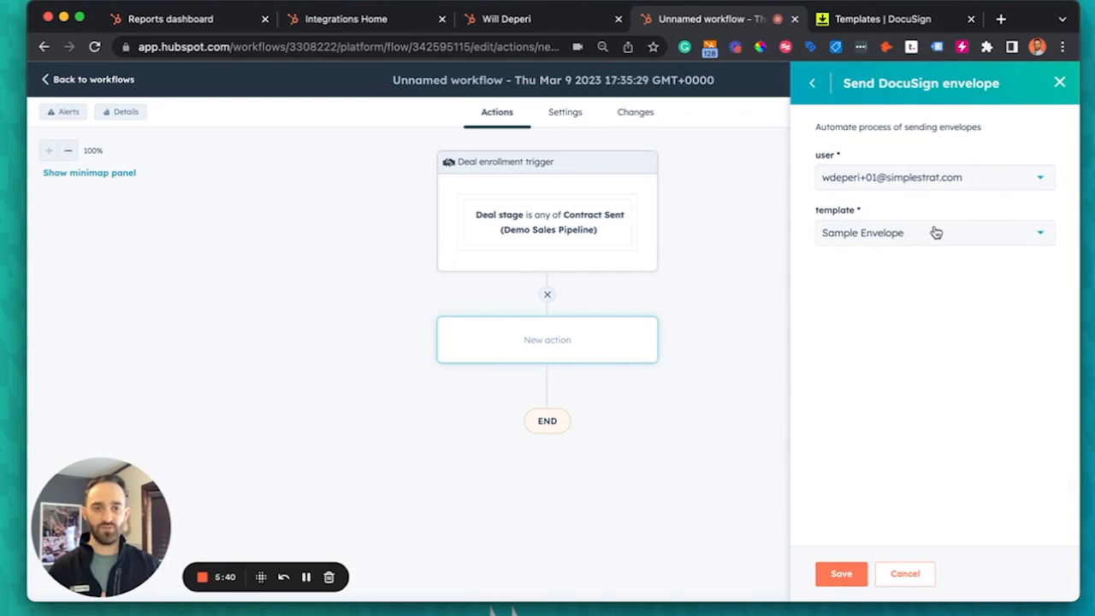
left_click(842, 573)
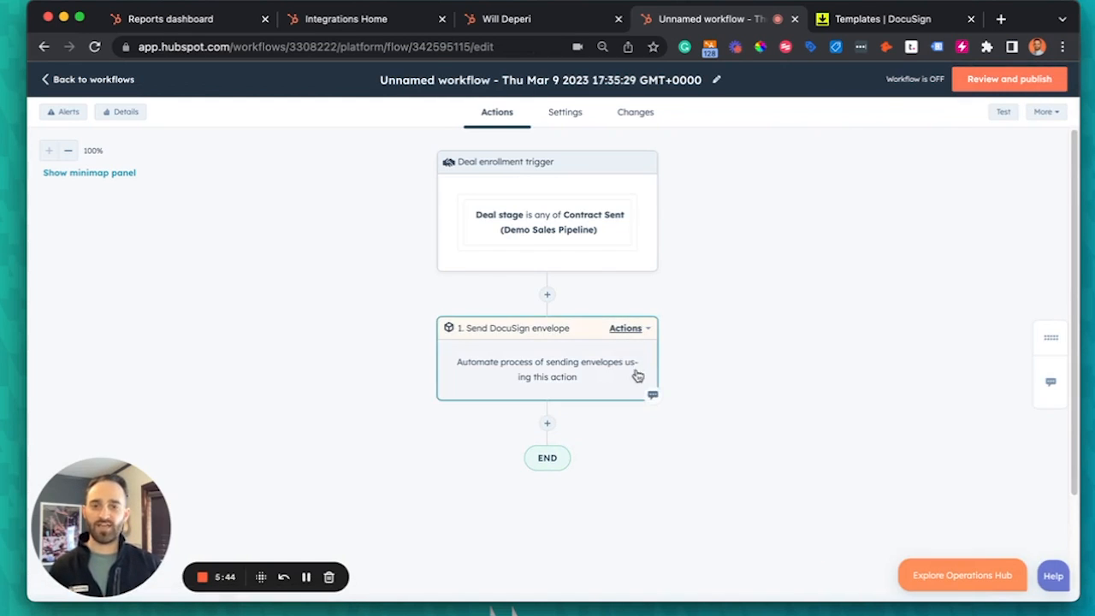
mouse_move(529, 243)
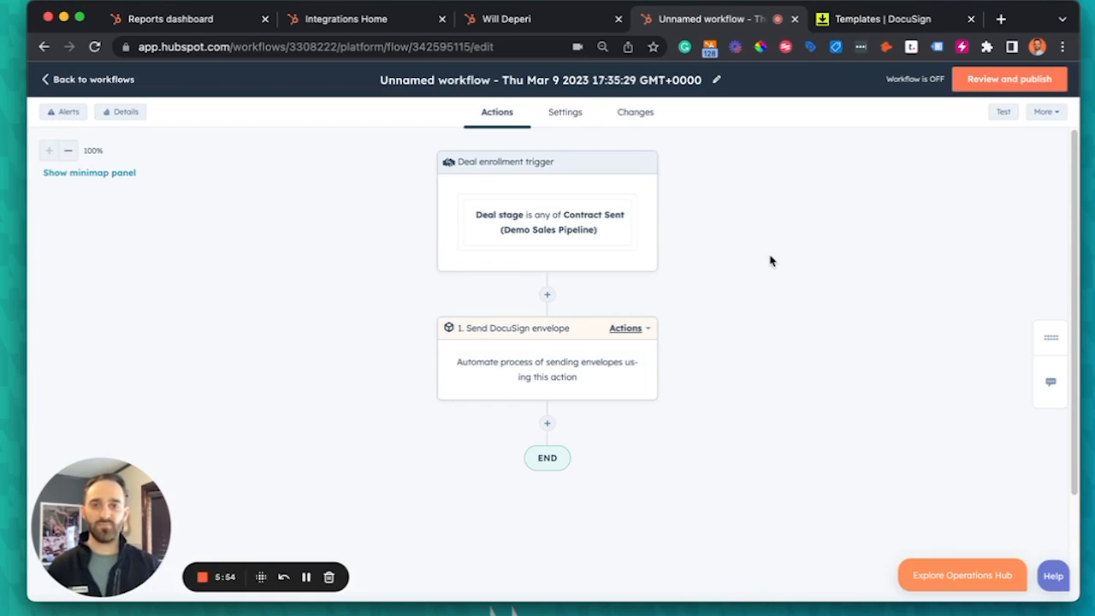
mouse_move(774, 267)
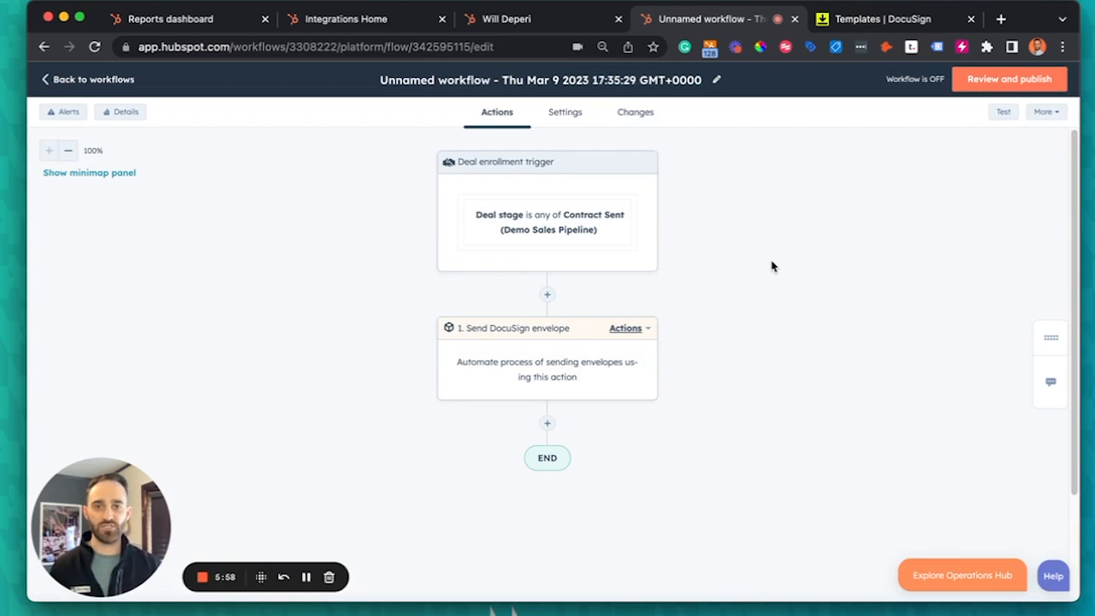
mouse_move(801, 288)
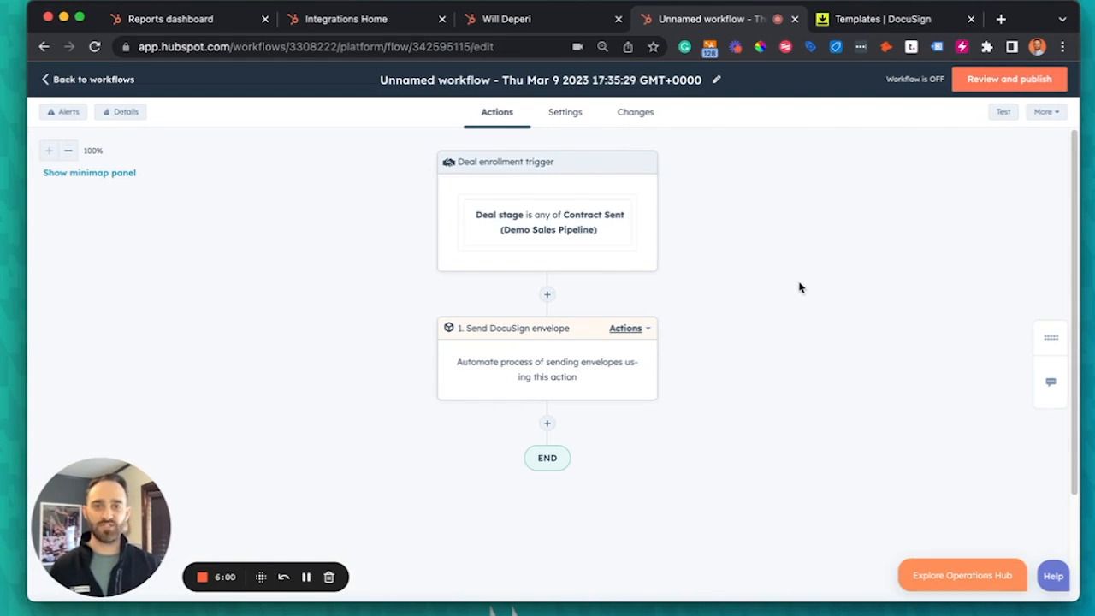
mouse_move(801, 295)
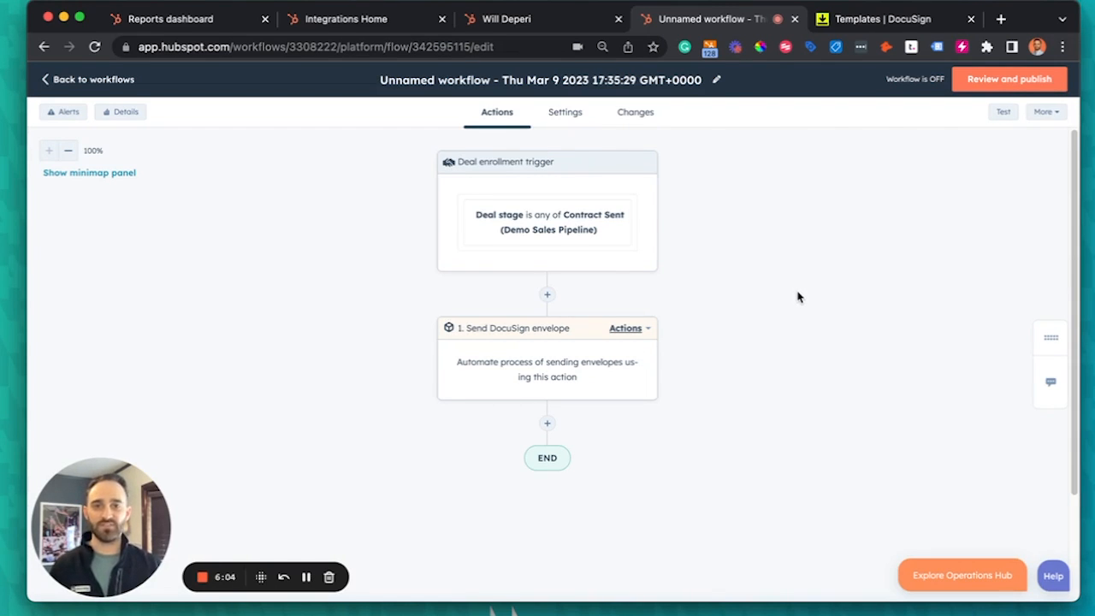
mouse_move(810, 283)
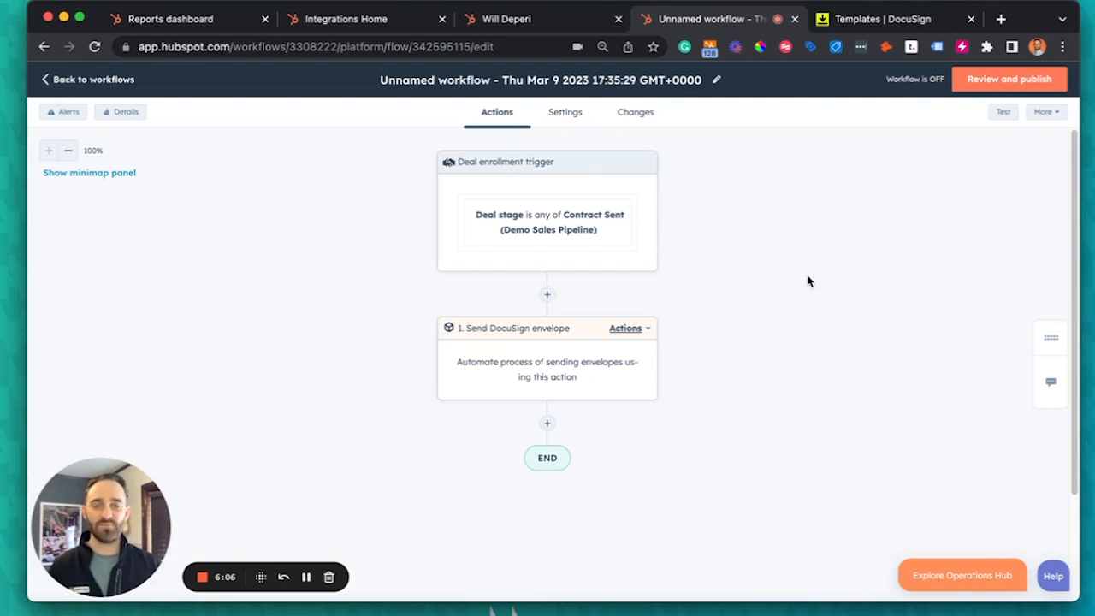